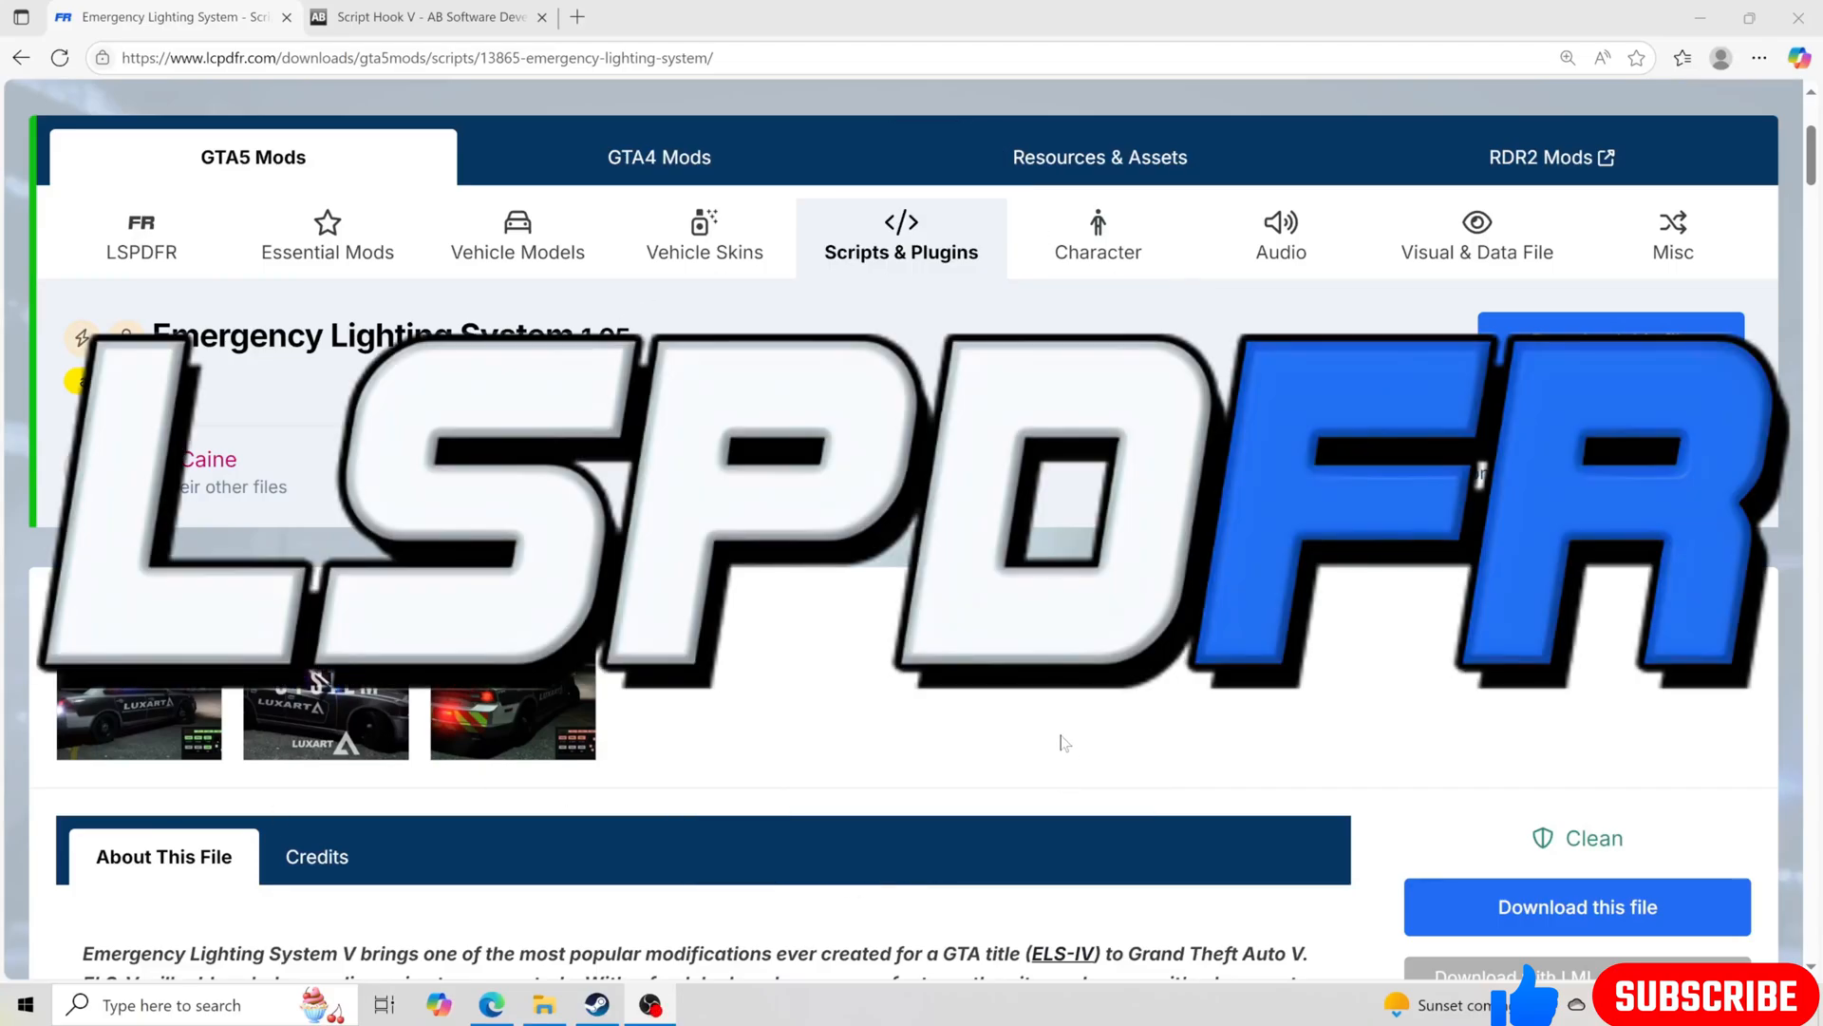
Download ELS V1.05.rar from the Main files list on LCPDFR.com
{"action": "scroll", "scroll_direction": "down", "scroll_amount": 3}
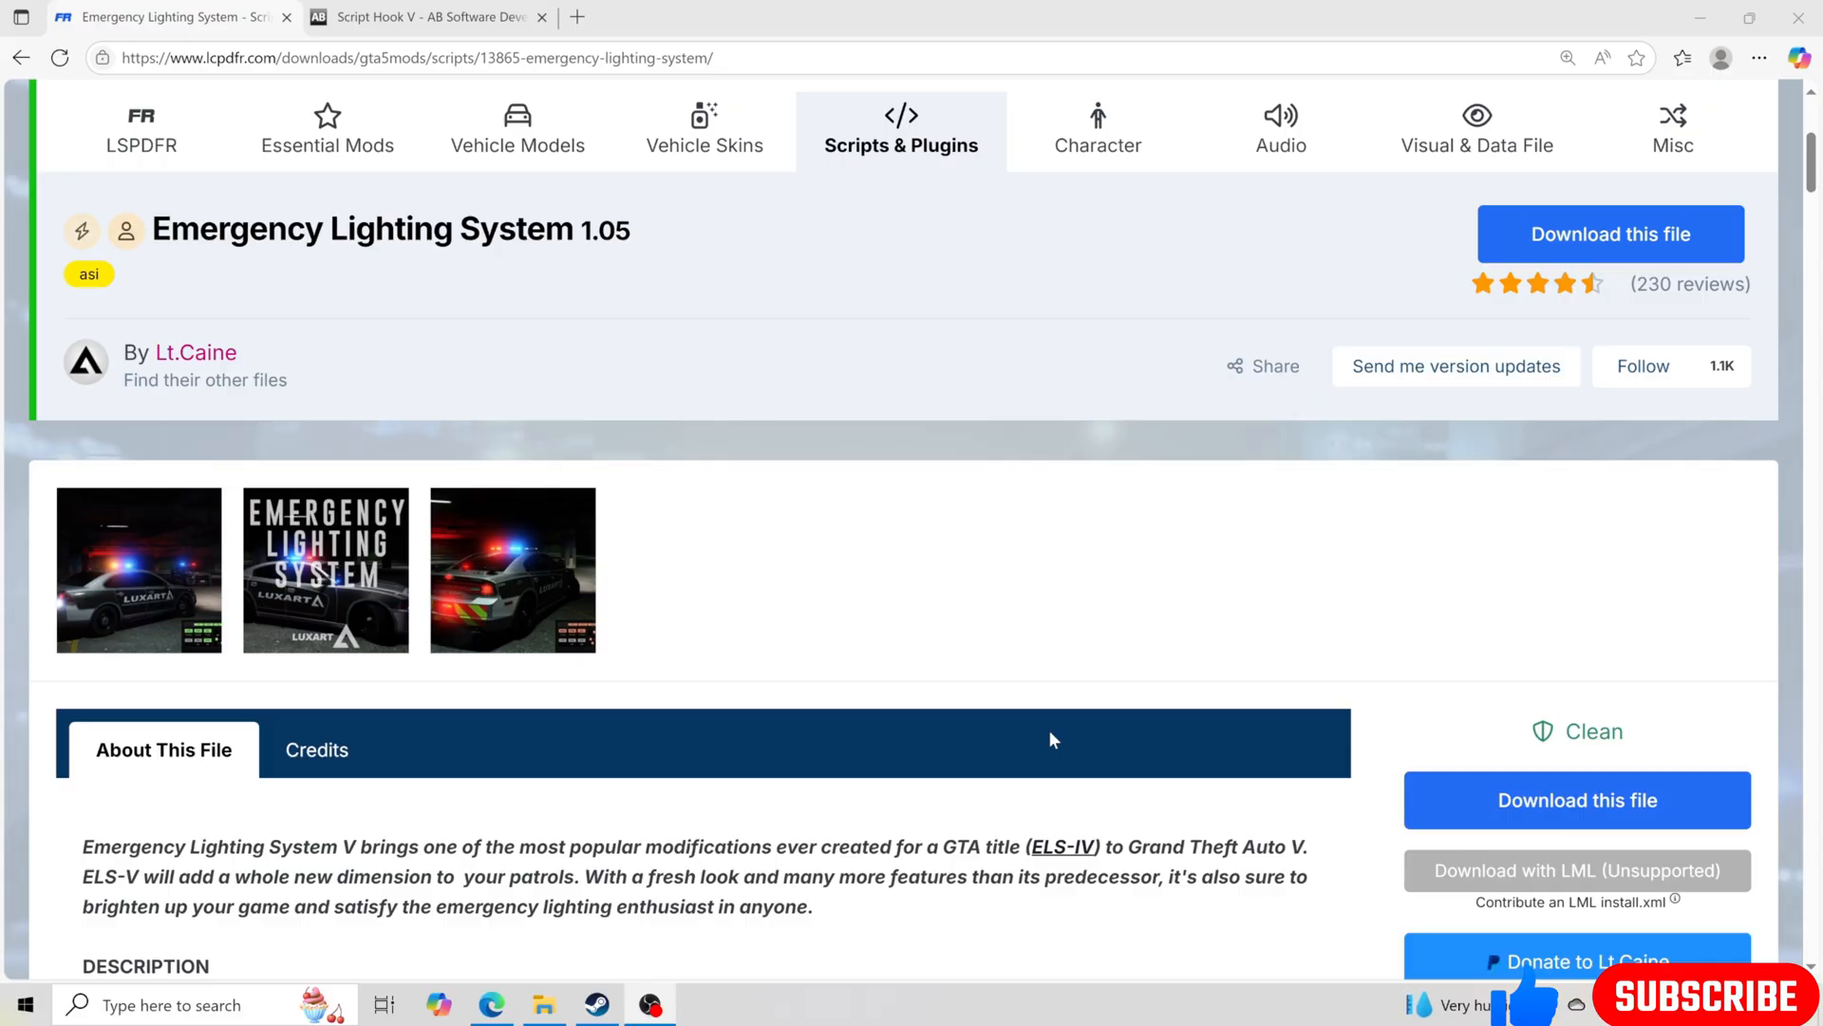
{"action": "scroll", "scroll_direction": "down", "scroll_amount": 3}
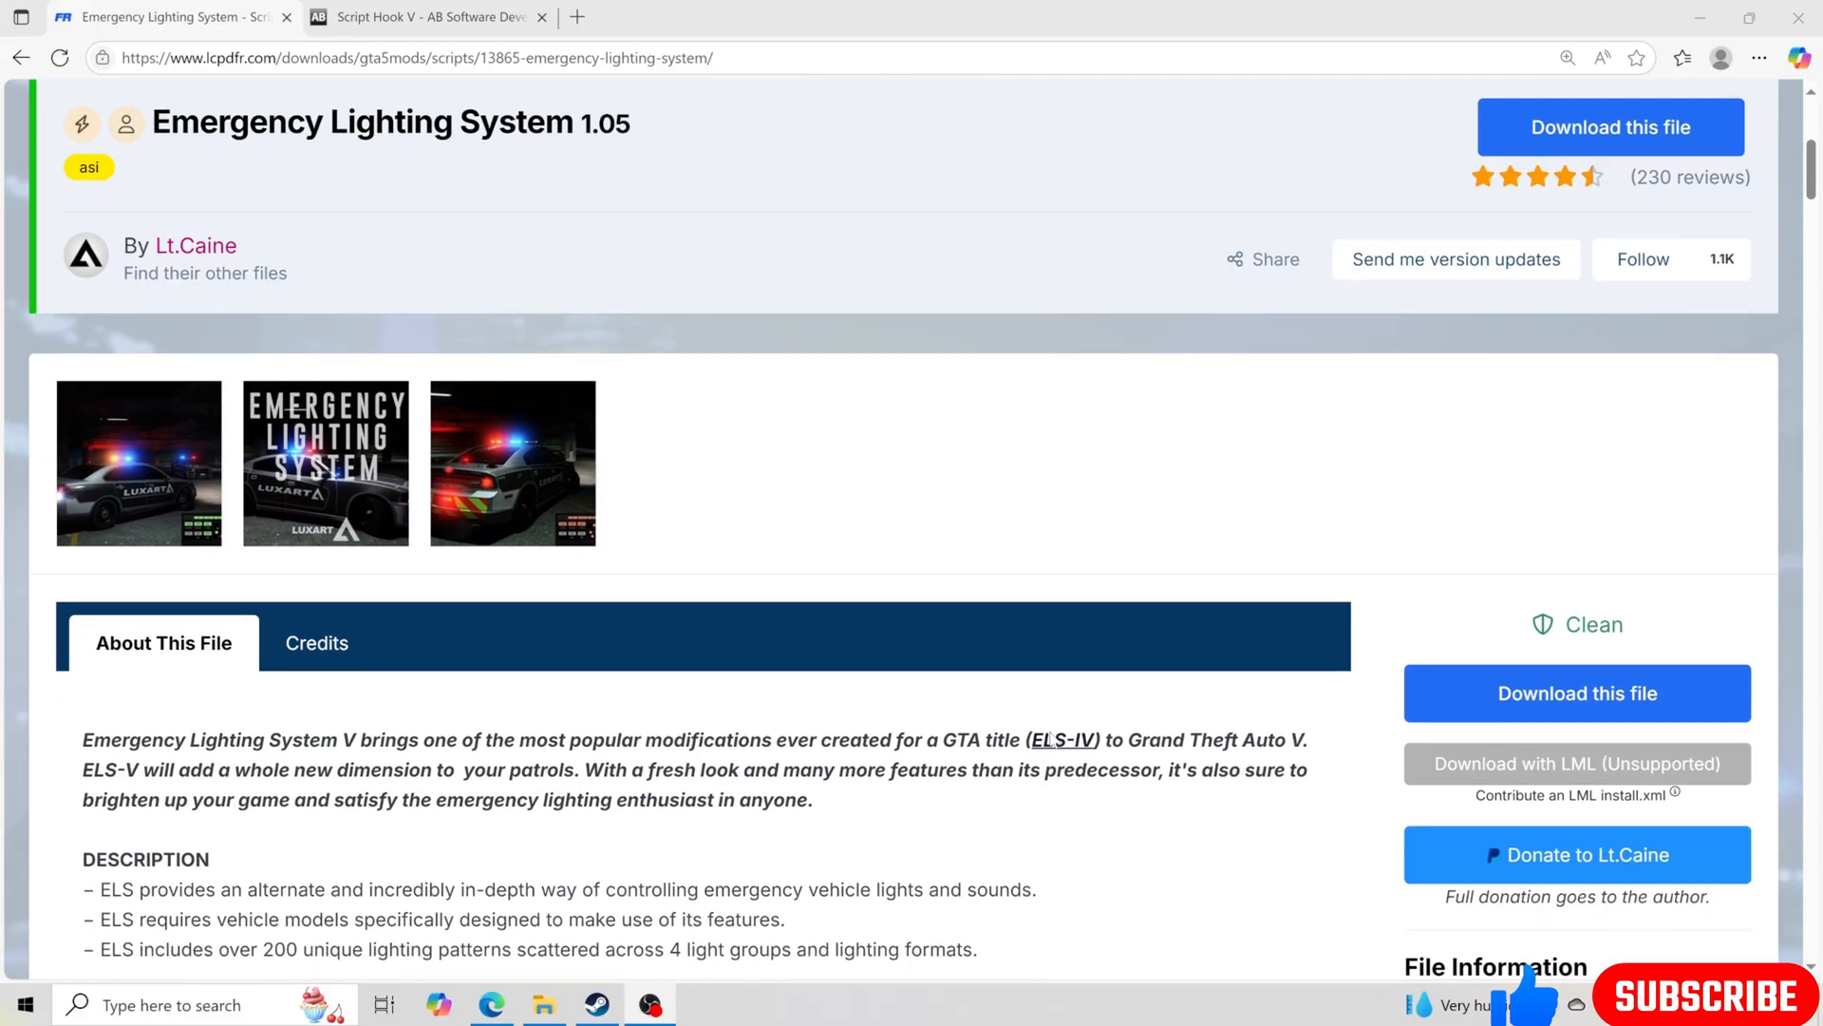
{"action": "scroll", "scroll_direction": "down", "scroll_amount": 3}
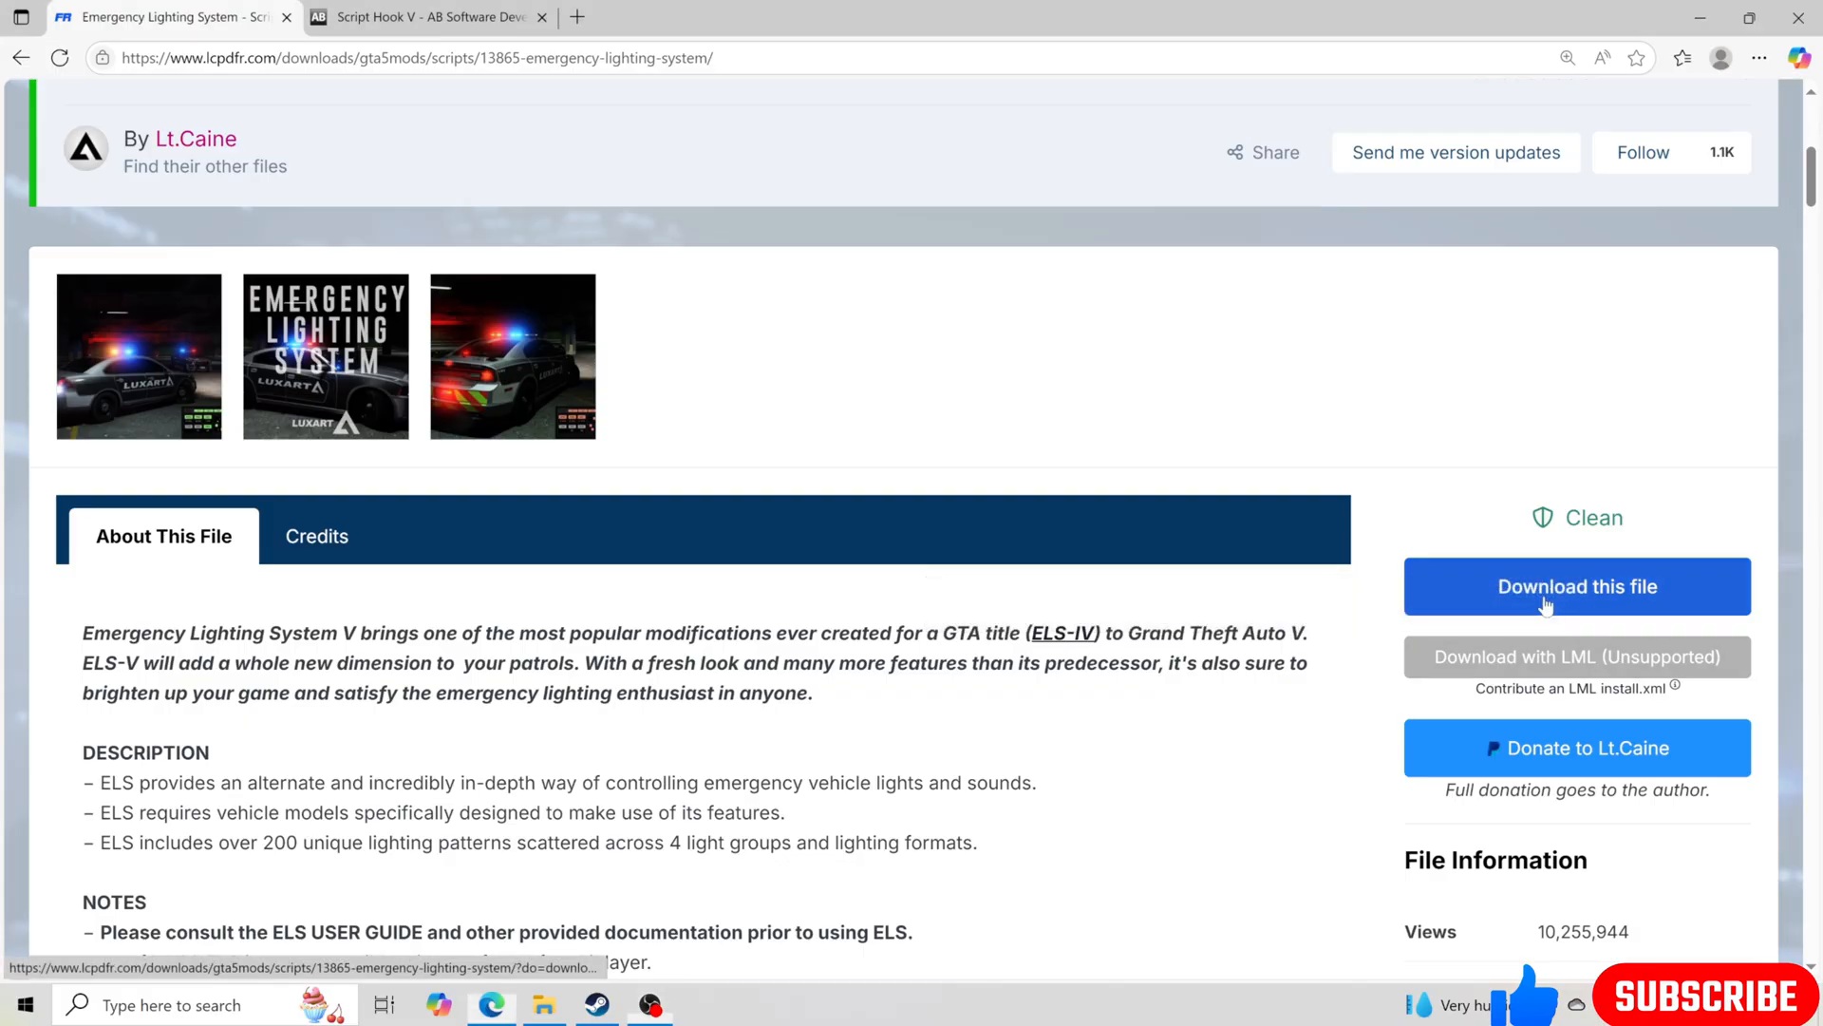
{"action": "left_click", "coordinate": [1576, 586]}
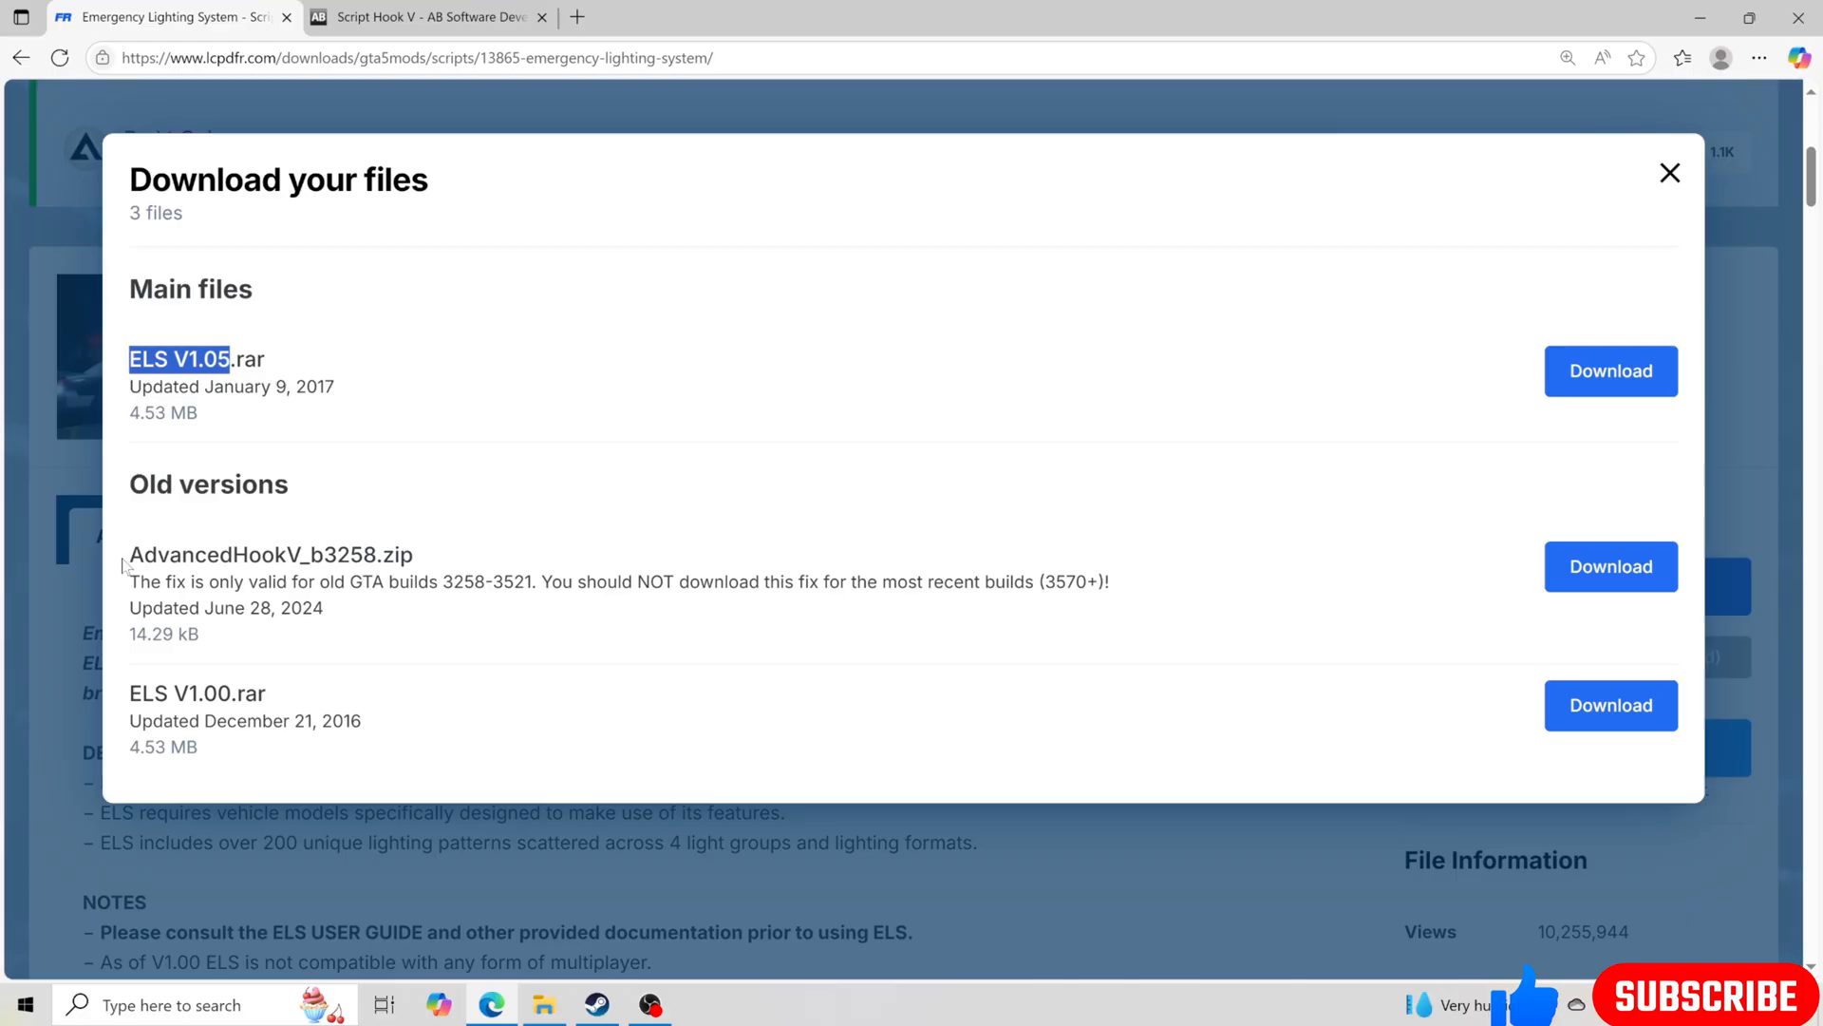
{"action": "double_click", "coordinate": [213, 554]}
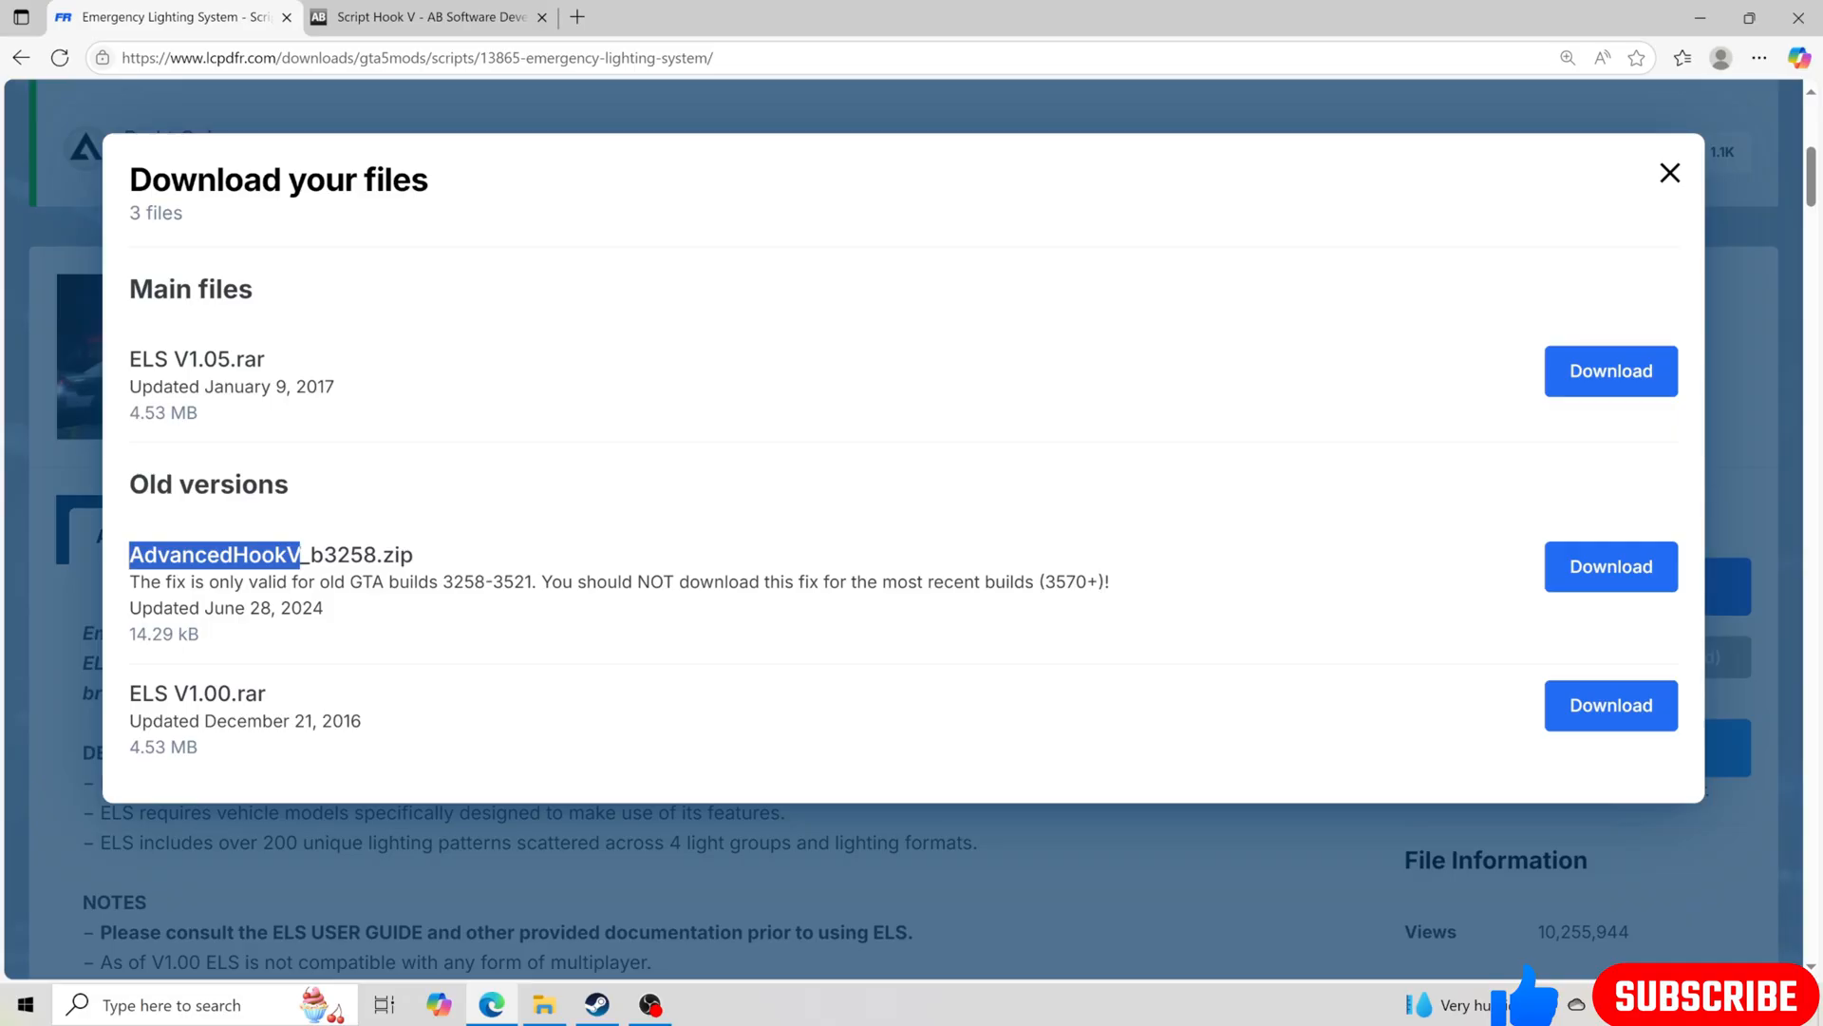
{"action": "left_click", "coordinate": [1667, 172]}
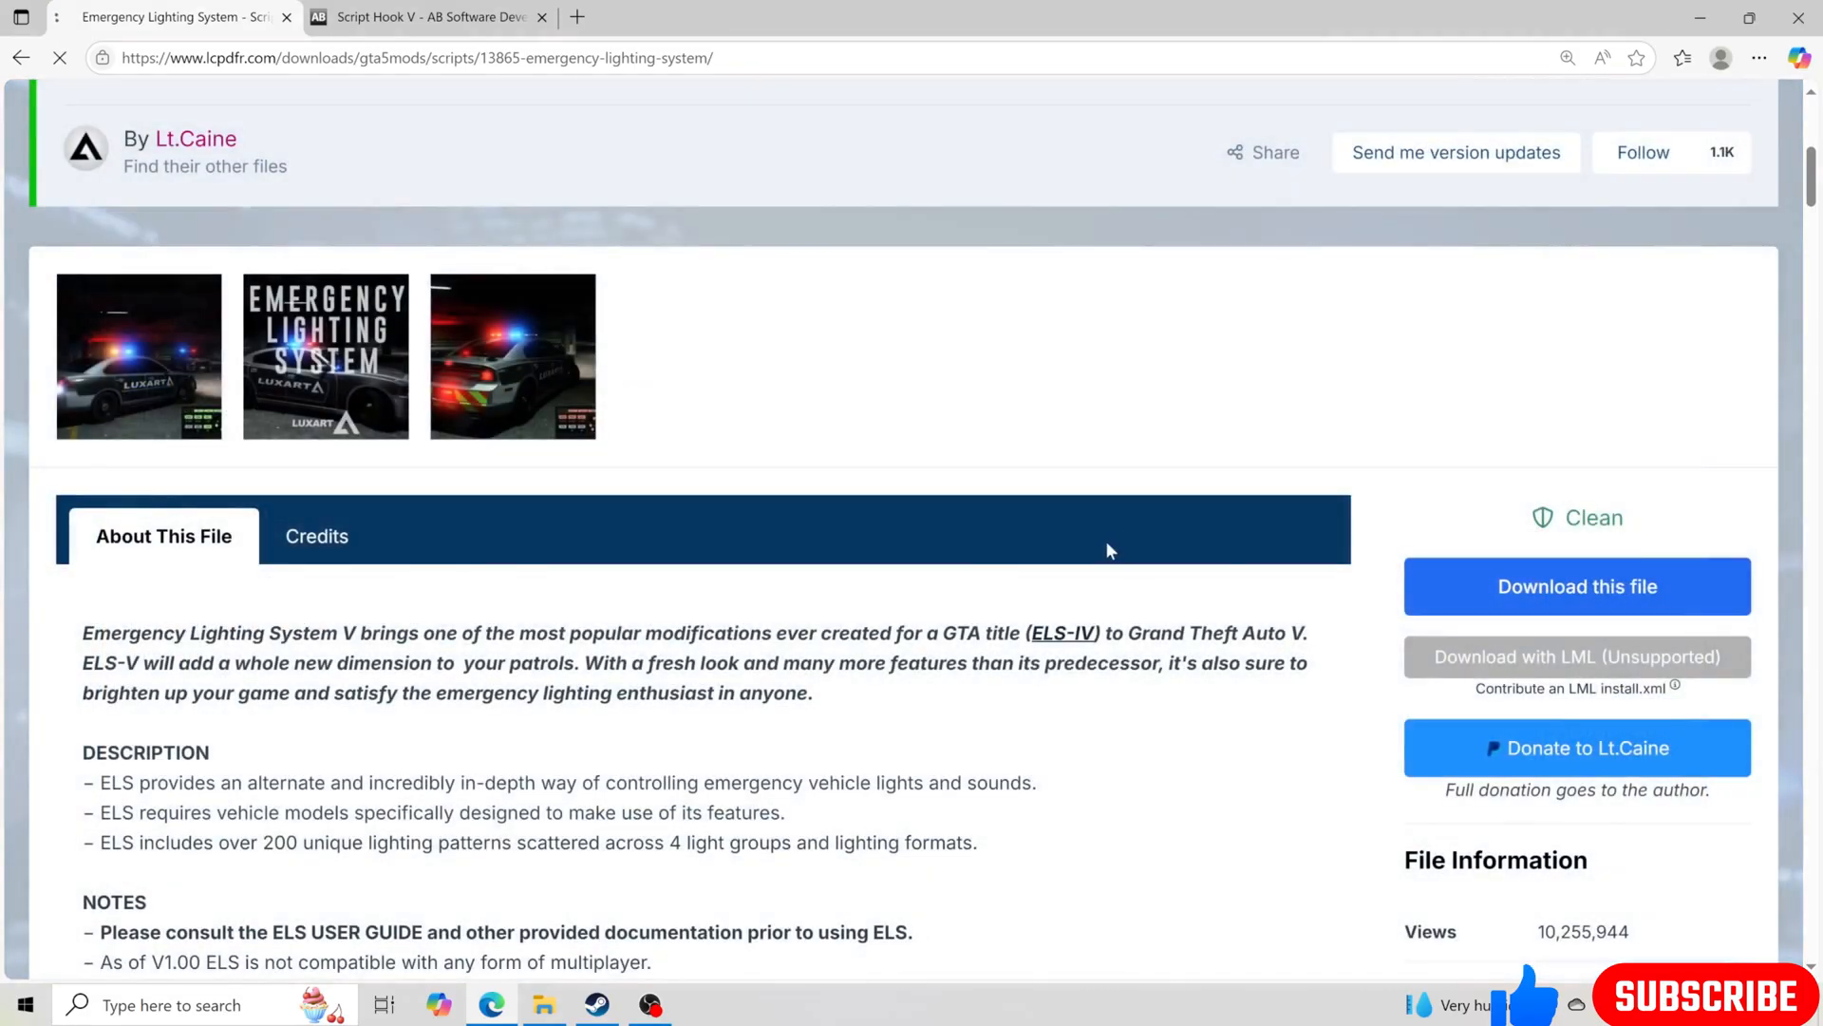
On the dev-c.com Script Hook V page, dismiss the ad to reach the download
{"action": "left_click", "coordinate": [1575, 586]}
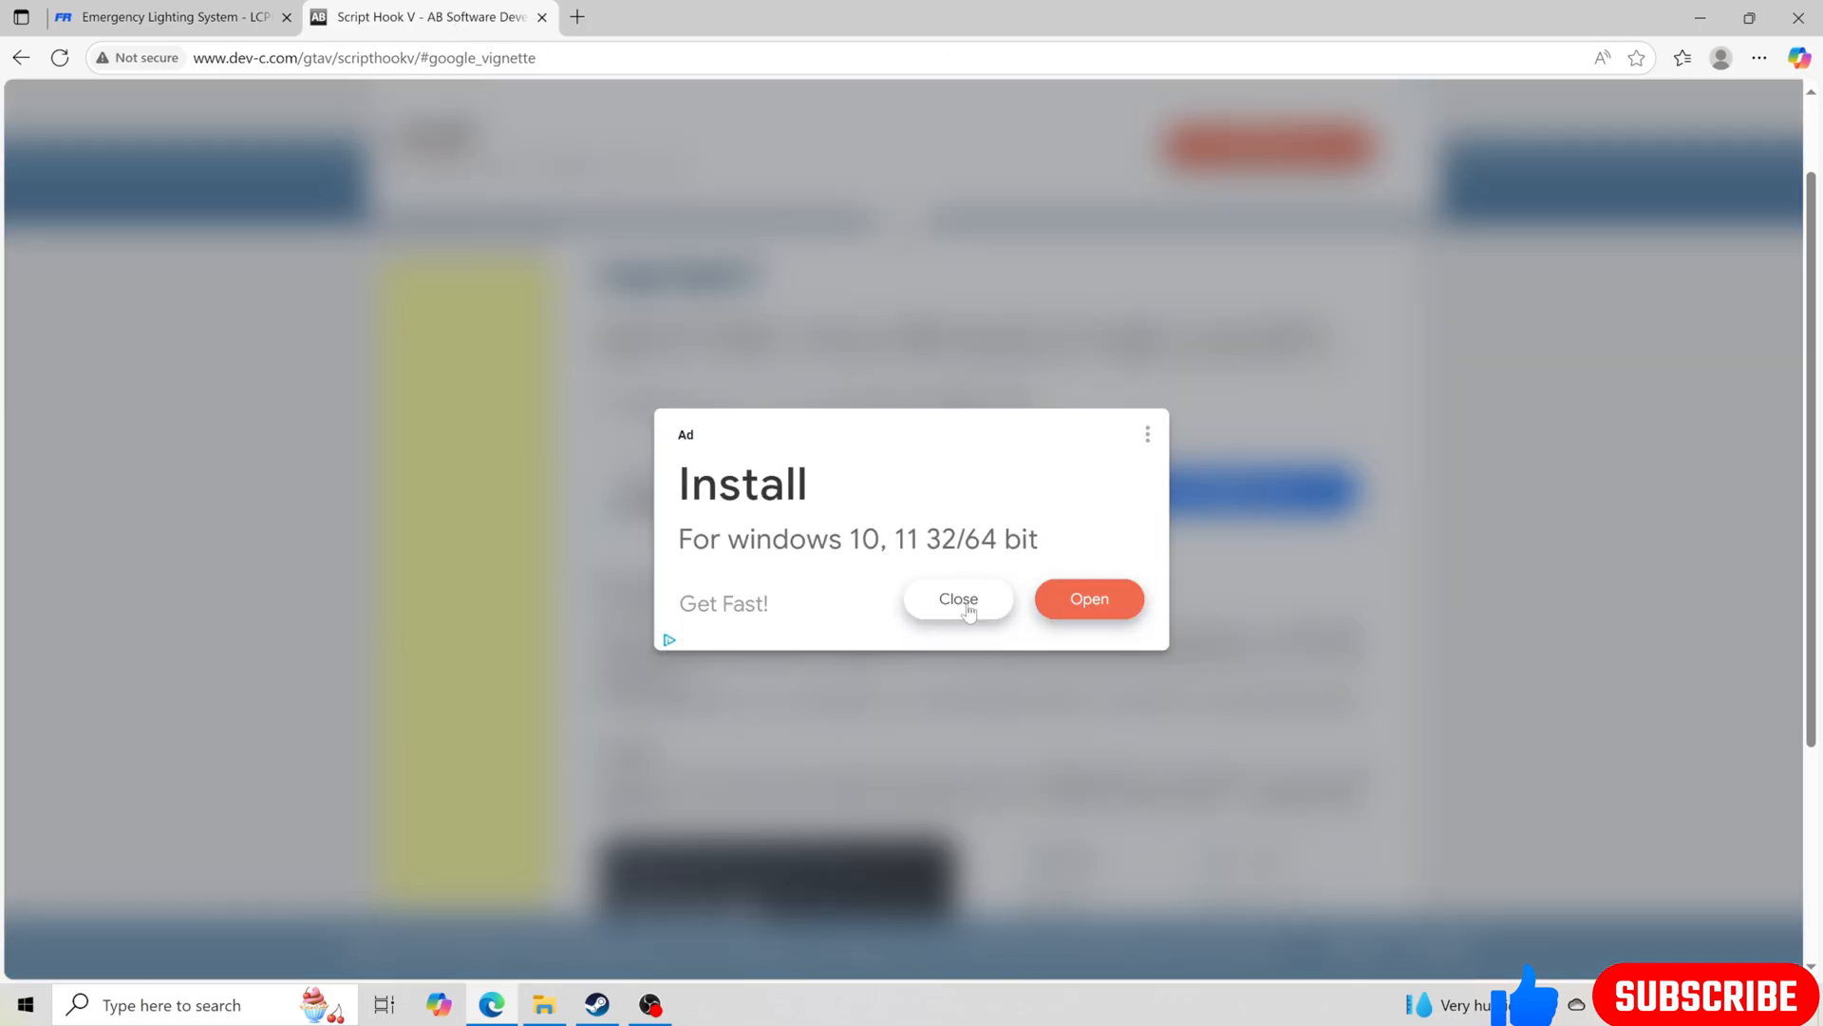
{"action": "left_click", "coordinate": [958, 599]}
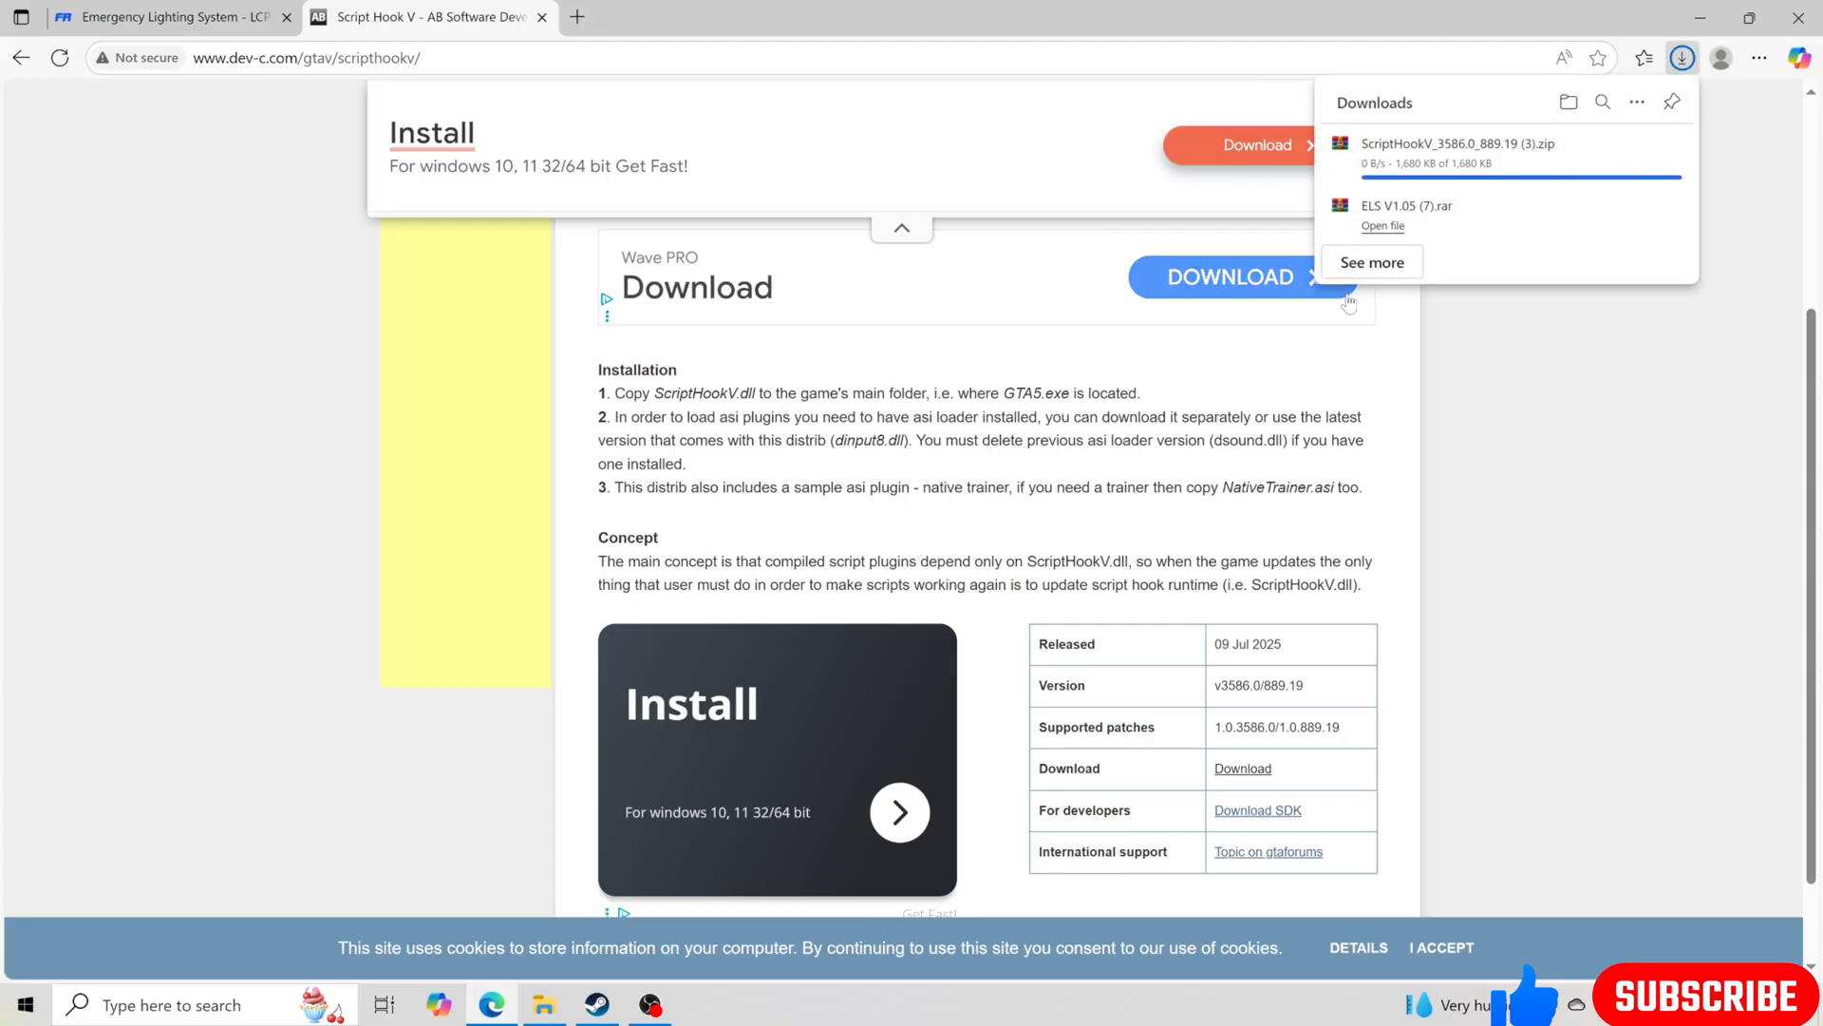
Copy ELS V1.05's INSTALLATION FILES\Grand Theft Auto V contents into the game folder, replacing existing files
{"action": "left_click", "coordinate": [1383, 226]}
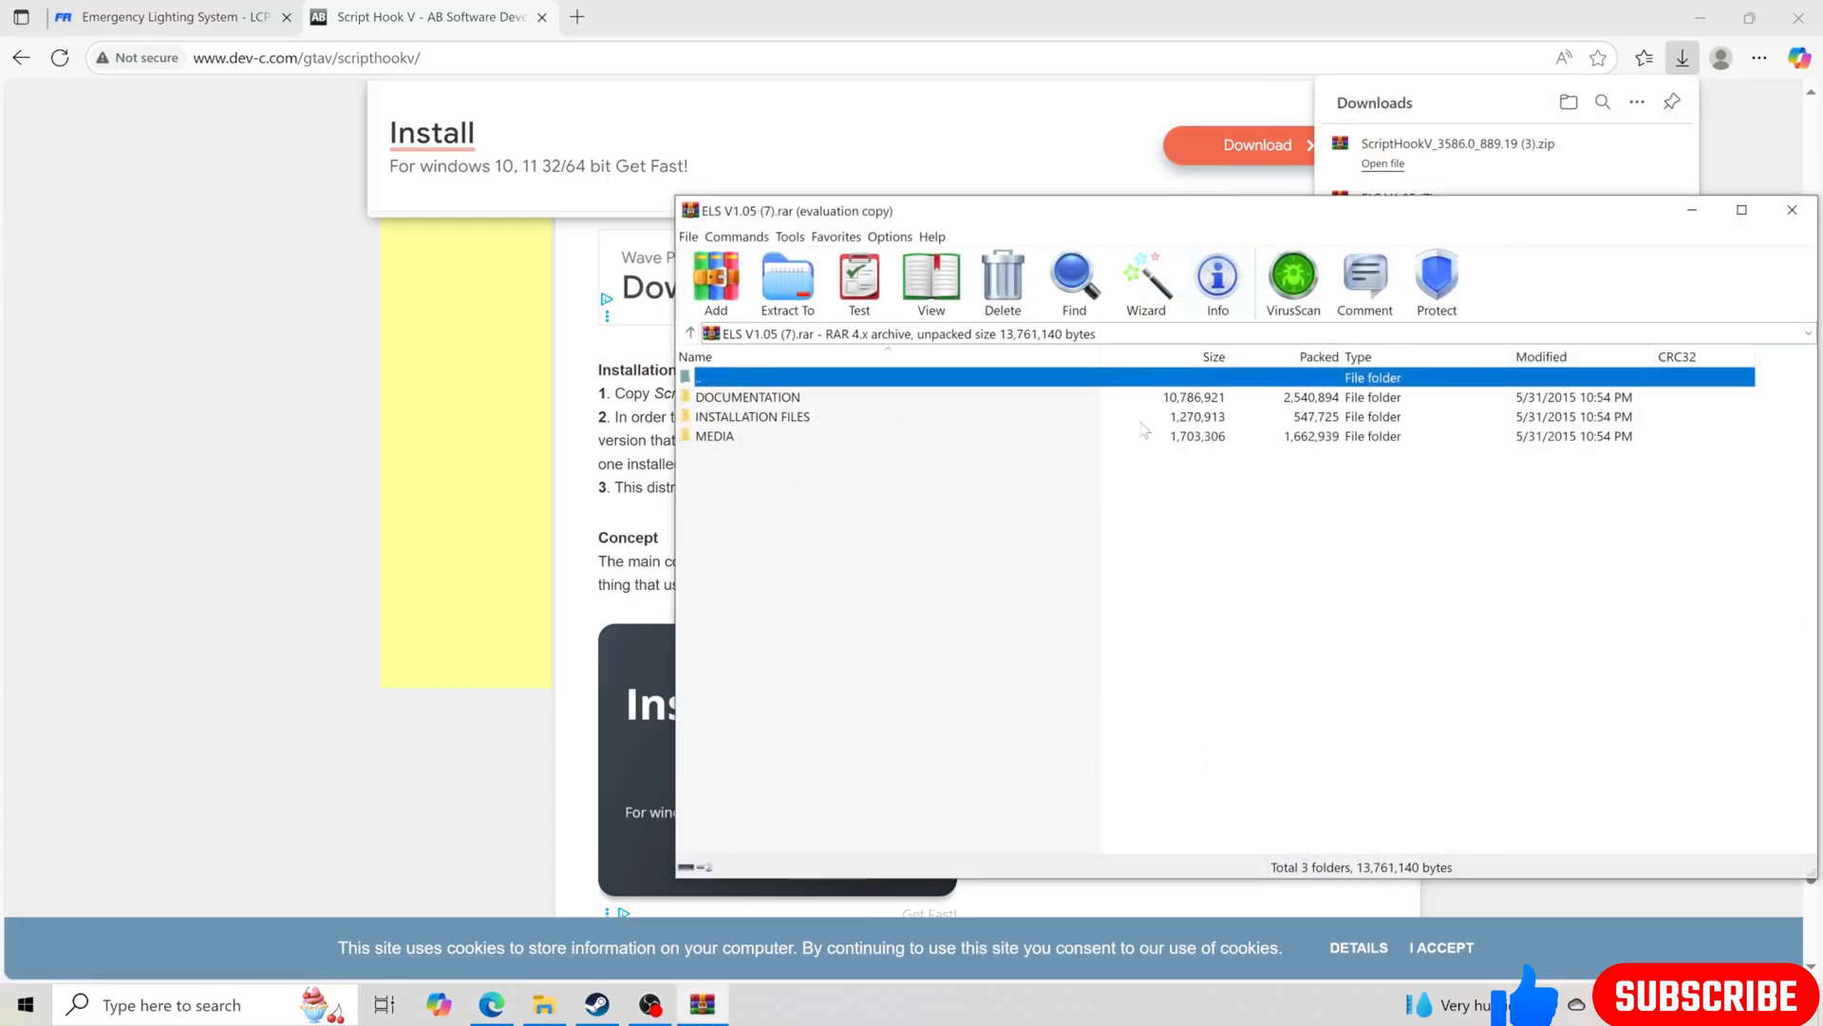
{"action": "double_click", "coordinate": [752, 416]}
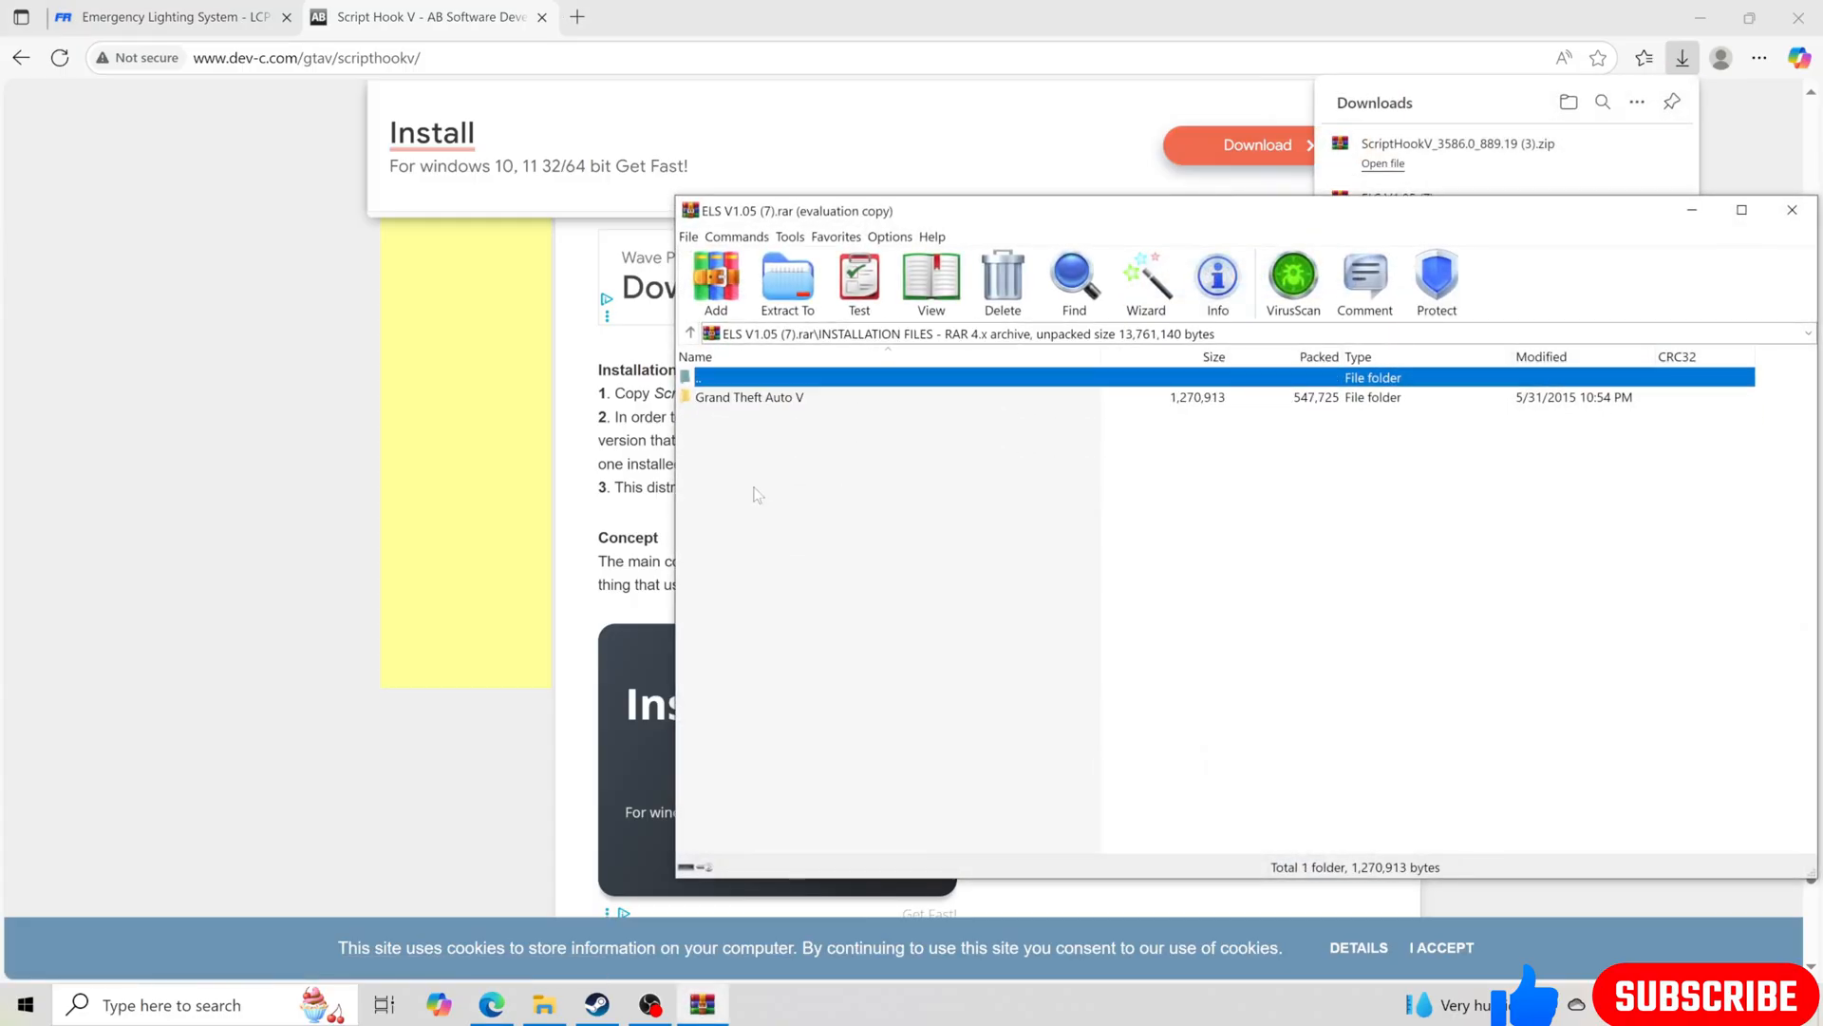
{"action": "double_click", "coordinate": [750, 397]}
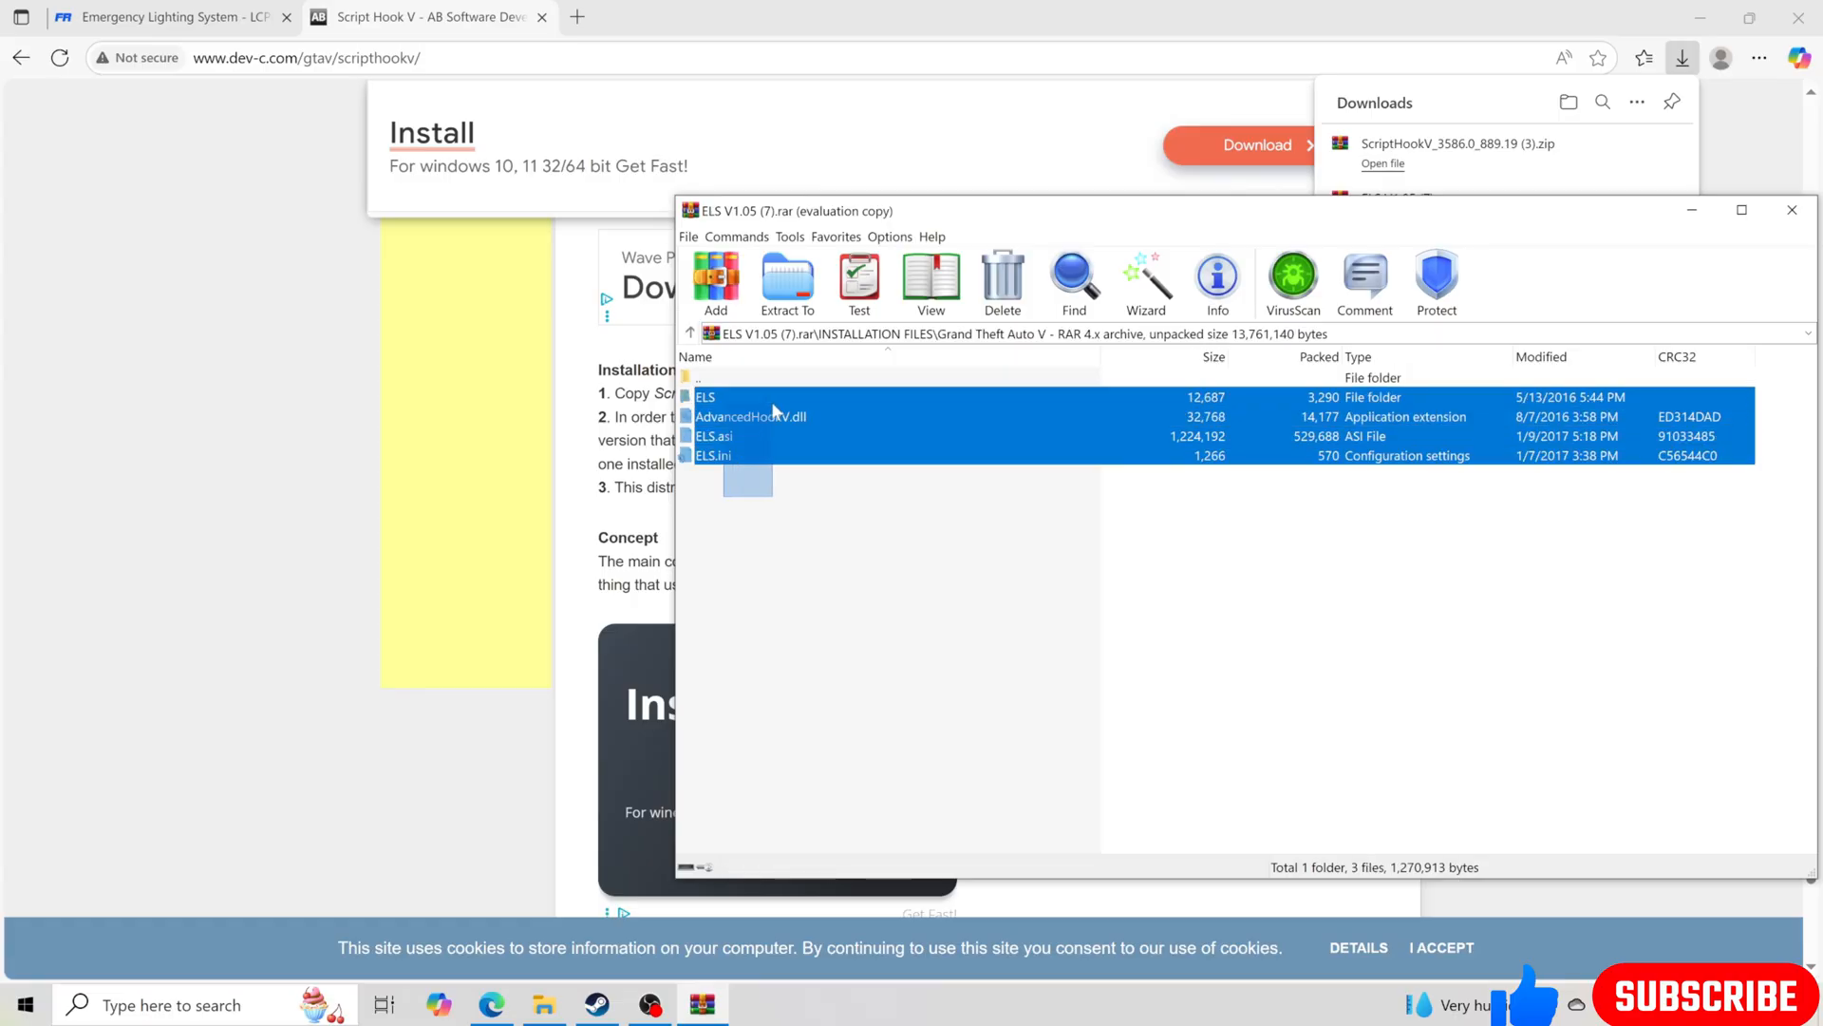
{"action": "left_click", "coordinate": [750, 416]}
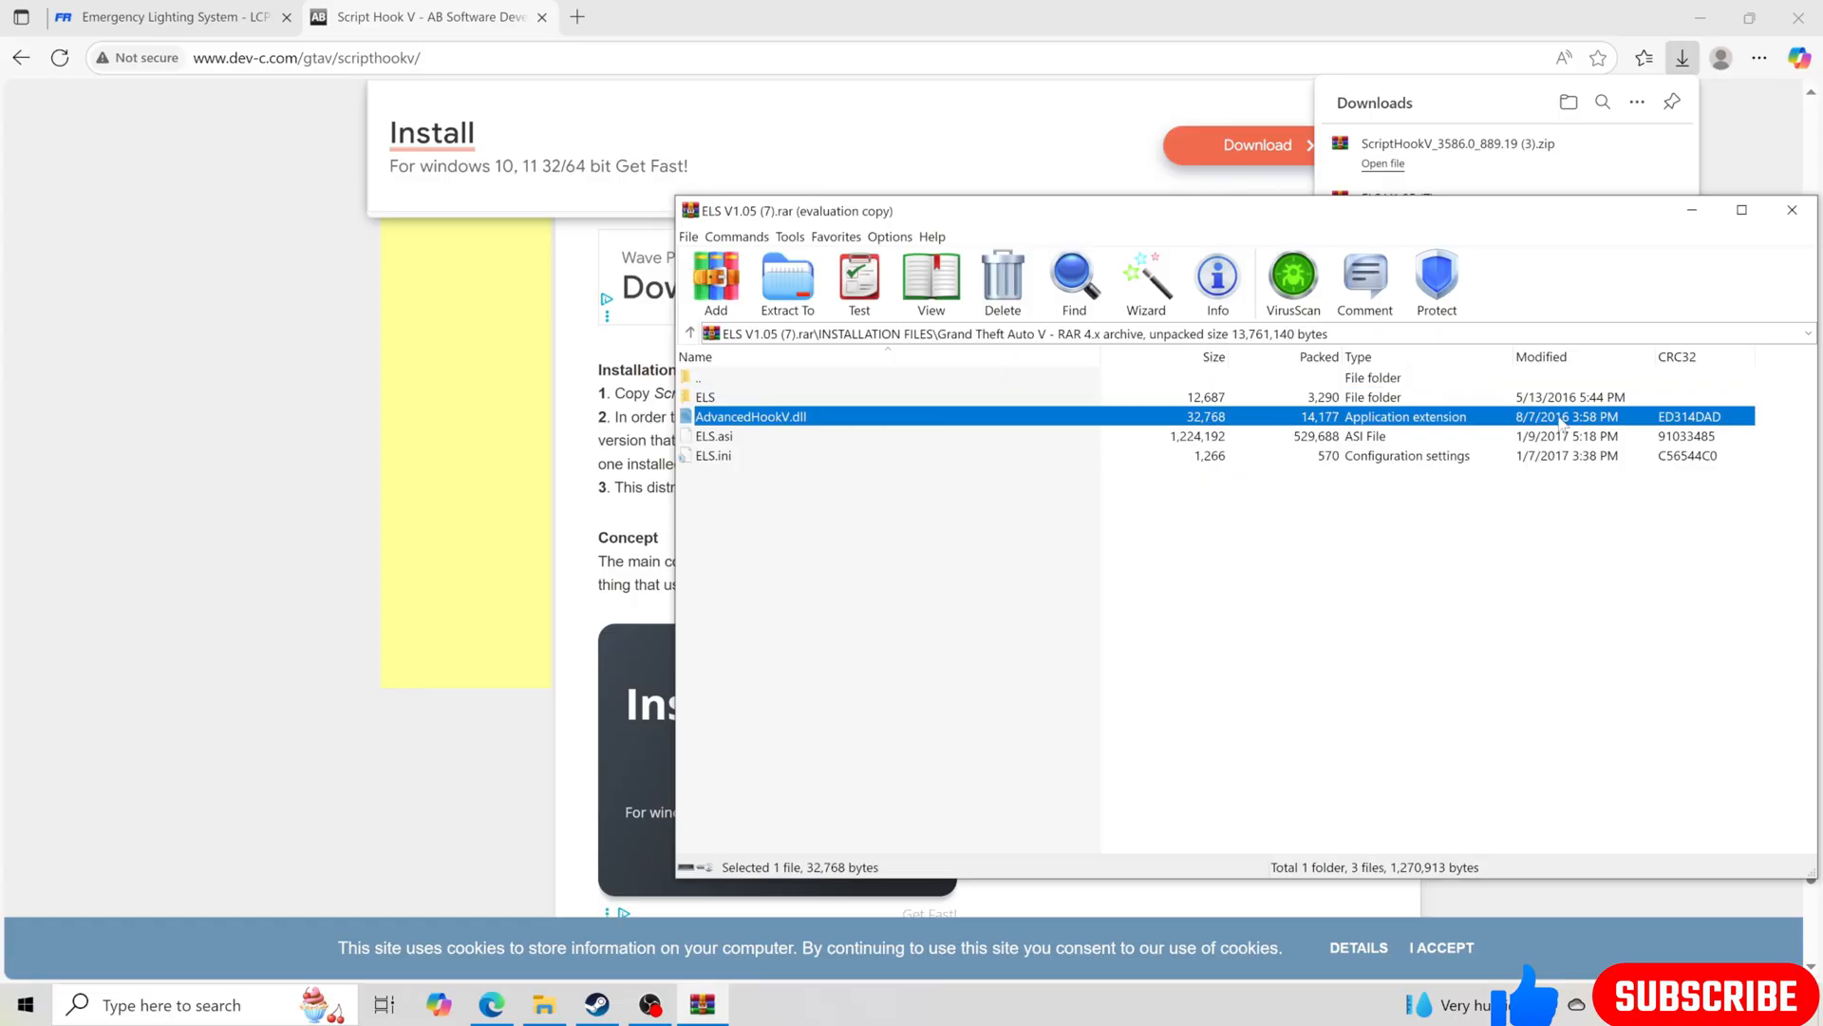
{"action": "mouse_move", "coordinate": [776, 548]}
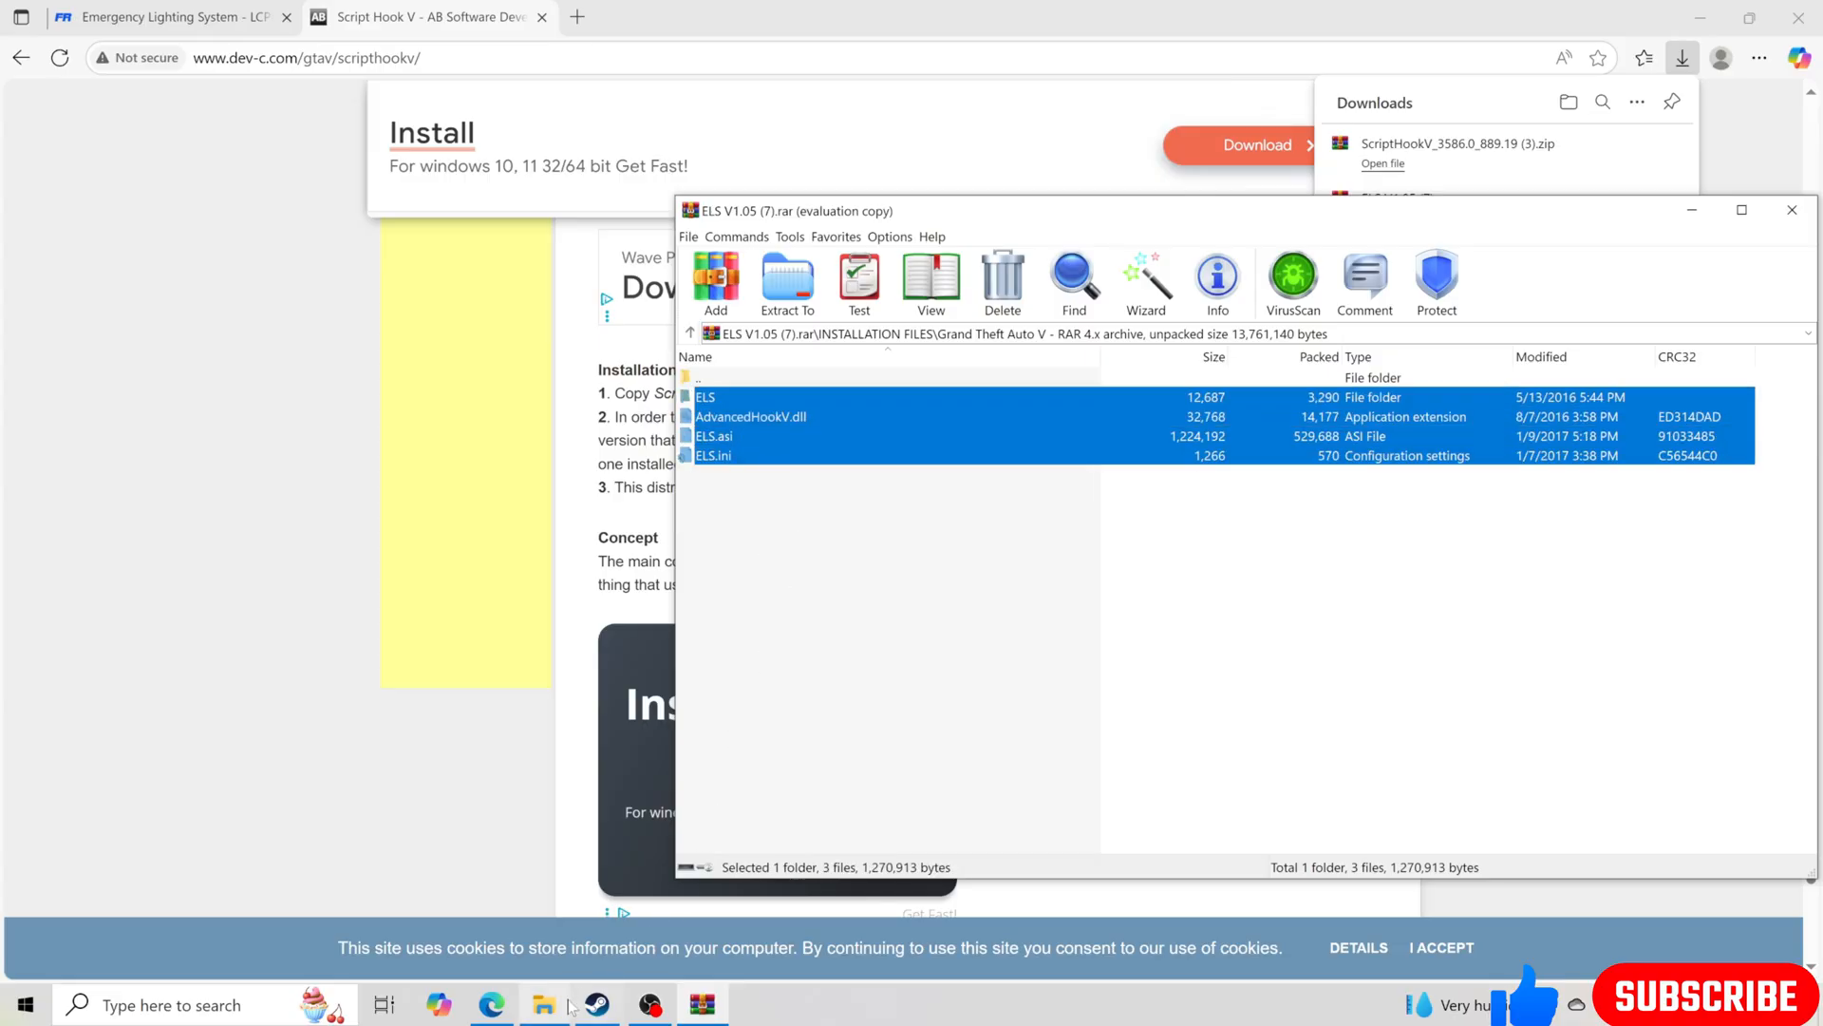
{"action": "left_click", "coordinate": [543, 1005]}
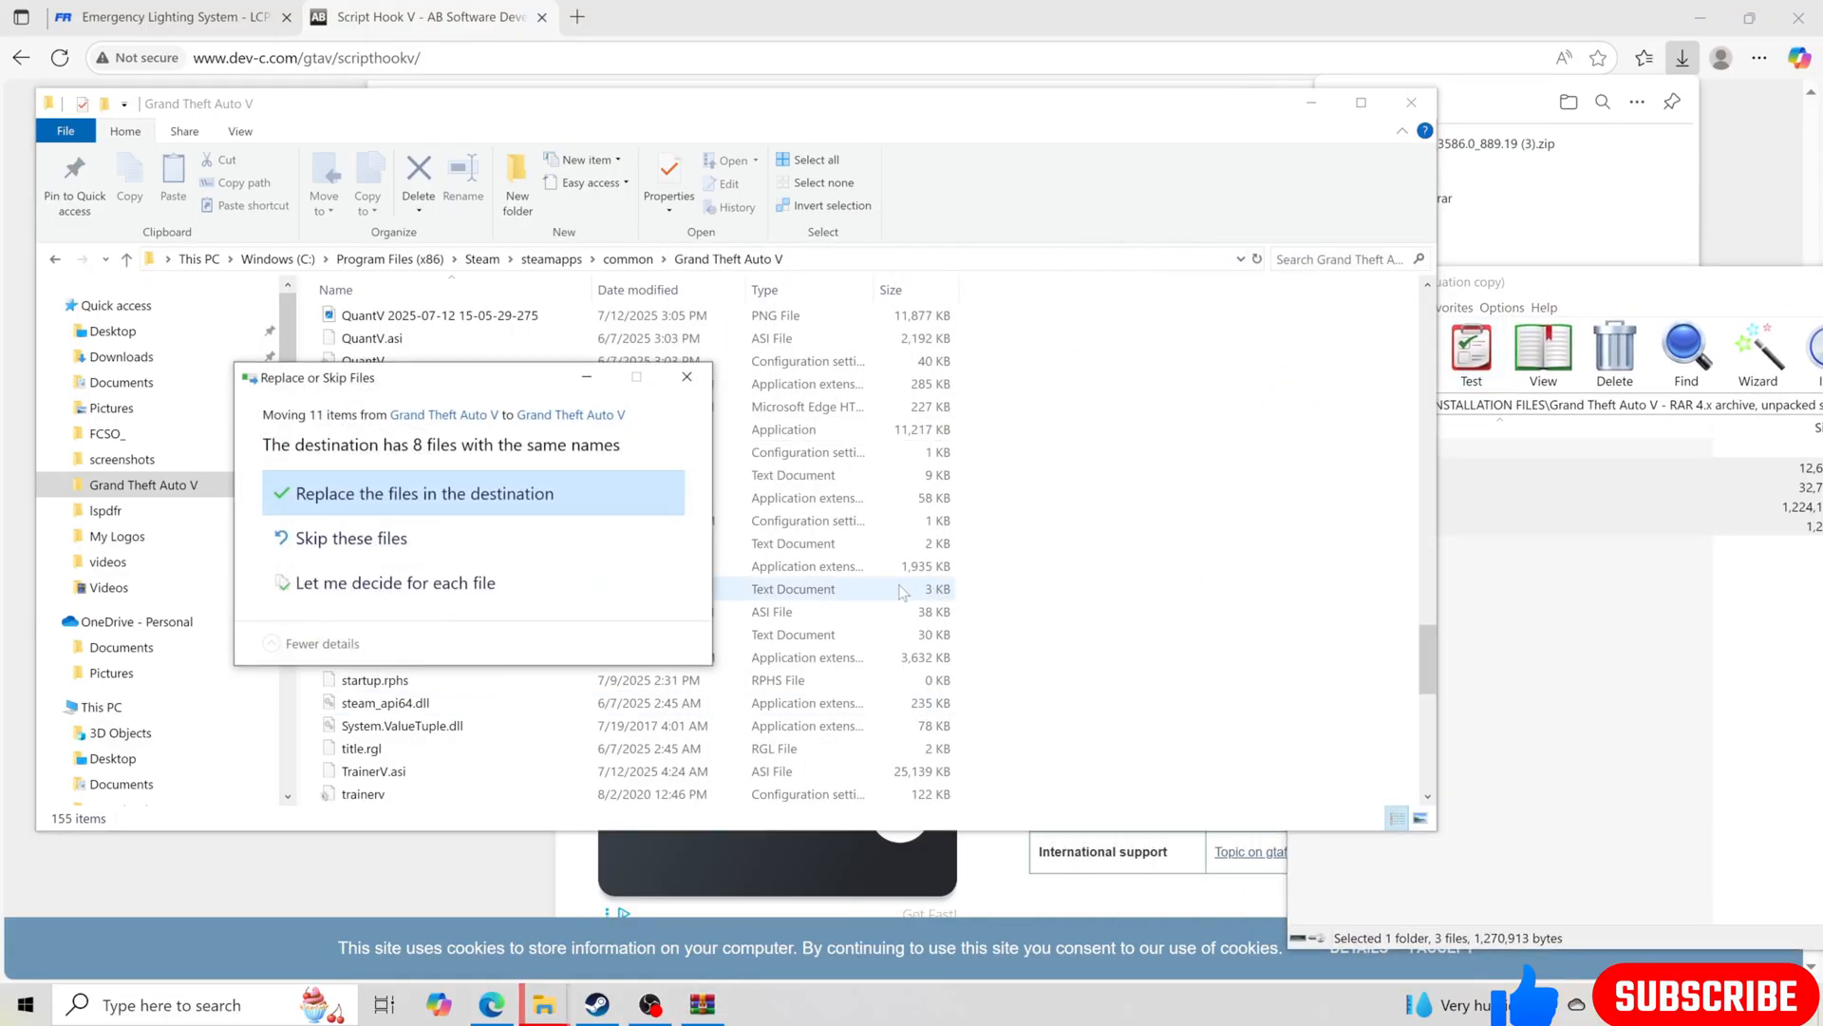
{"action": "left_click", "coordinate": [427, 493]}
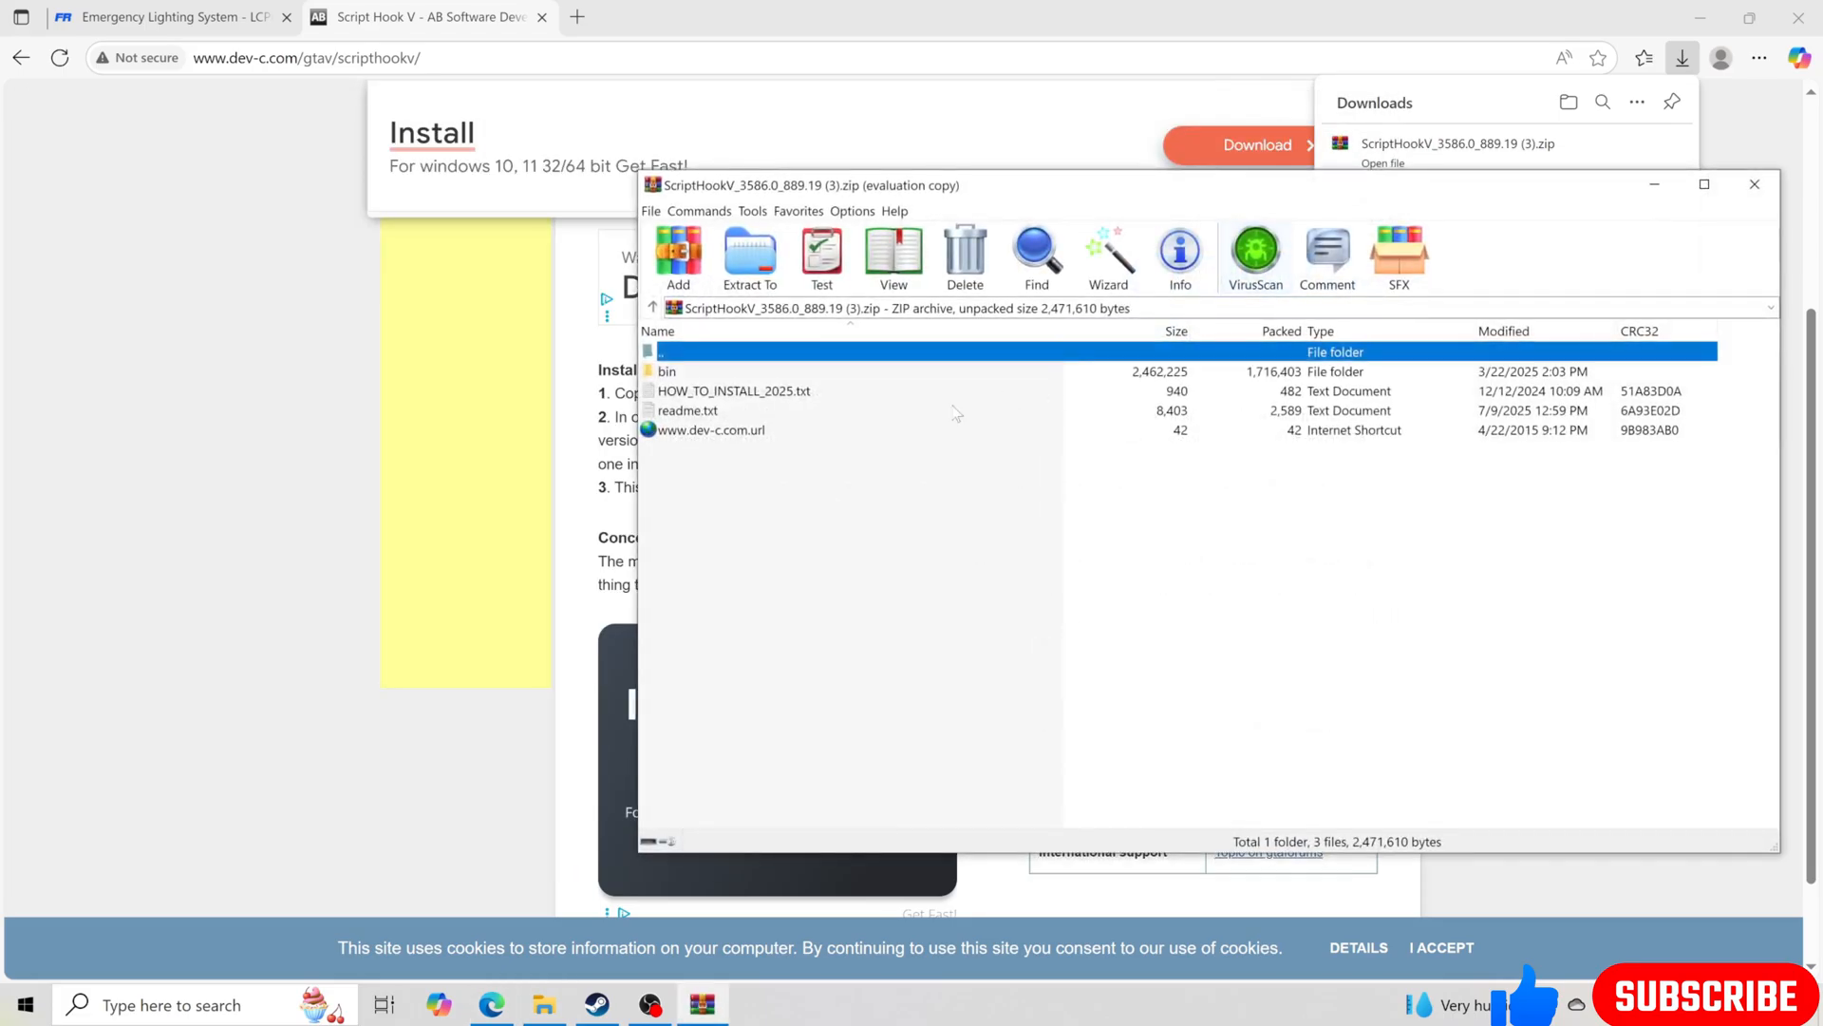
Copy the ScriptHookV_3586.0_889.19 bin files into the Grand Theft Auto V folder, replacing old copies
{"action": "double_click", "coordinate": [666, 371]}
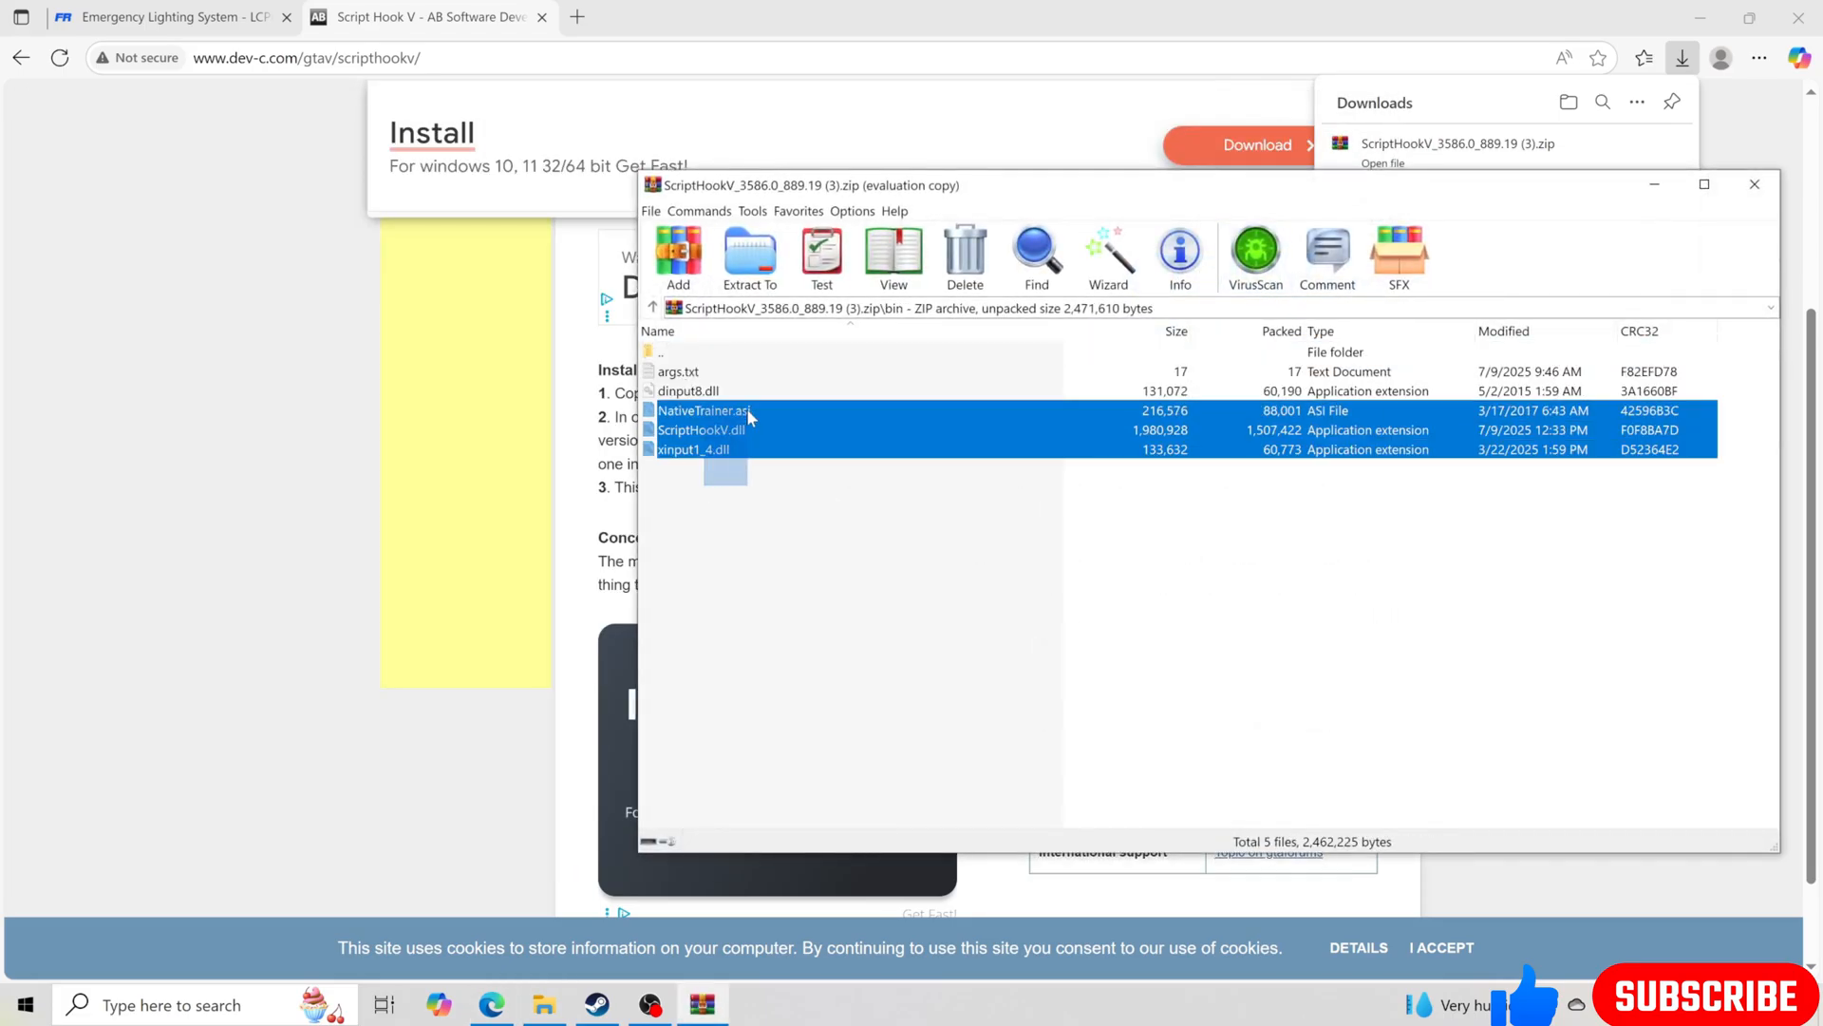
{"action": "left_click", "coordinate": [689, 391]}
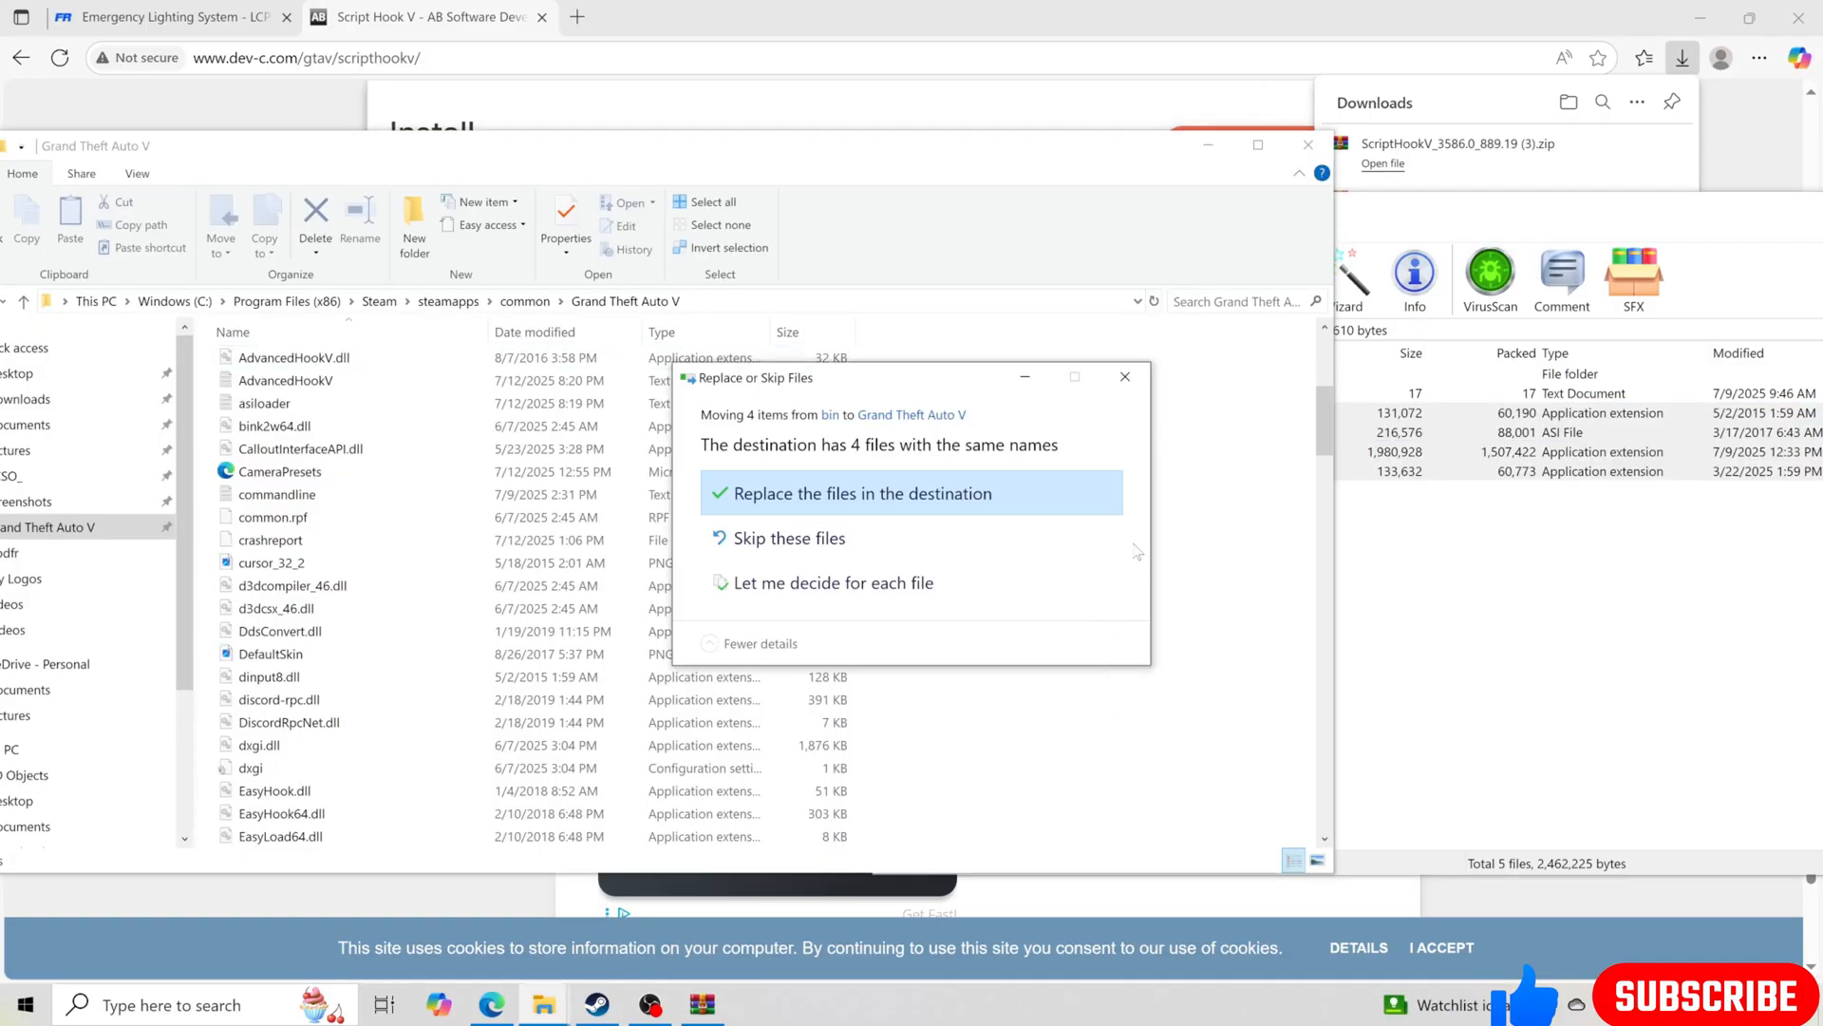
{"action": "left_click", "coordinate": [863, 493]}
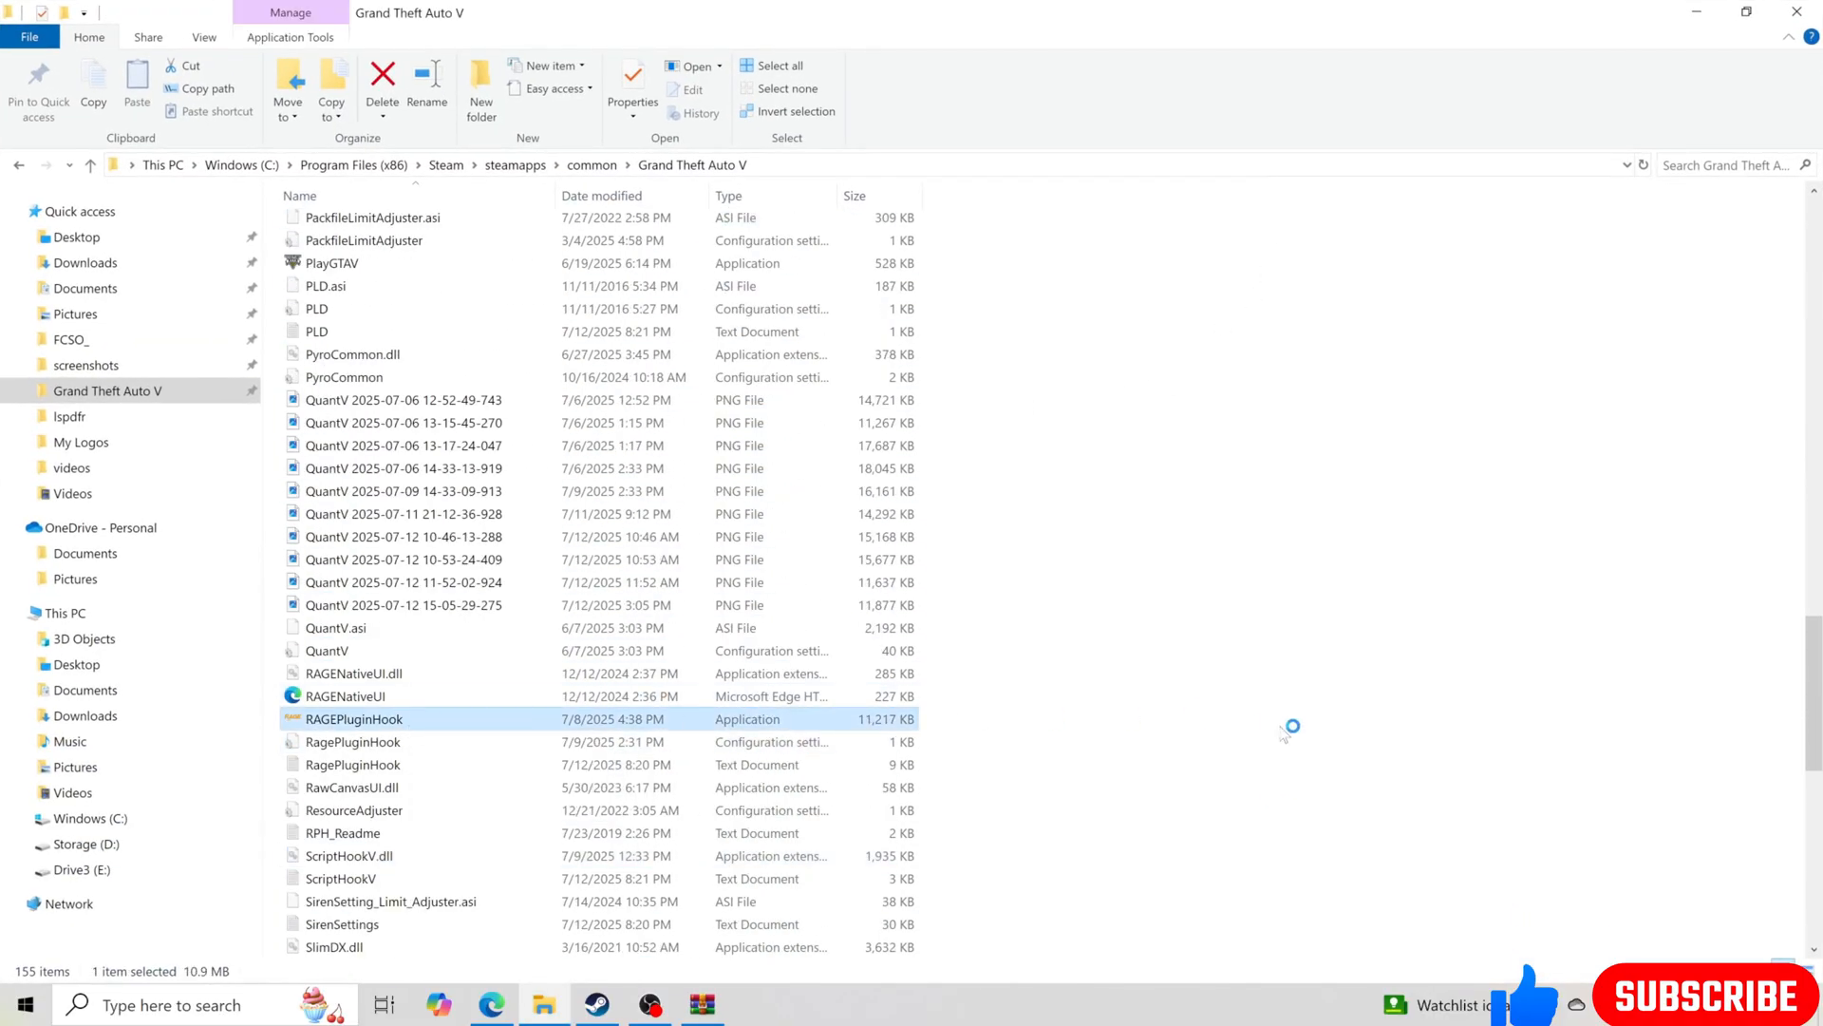
{"action": "mouse_move", "coordinate": [1284, 779]}
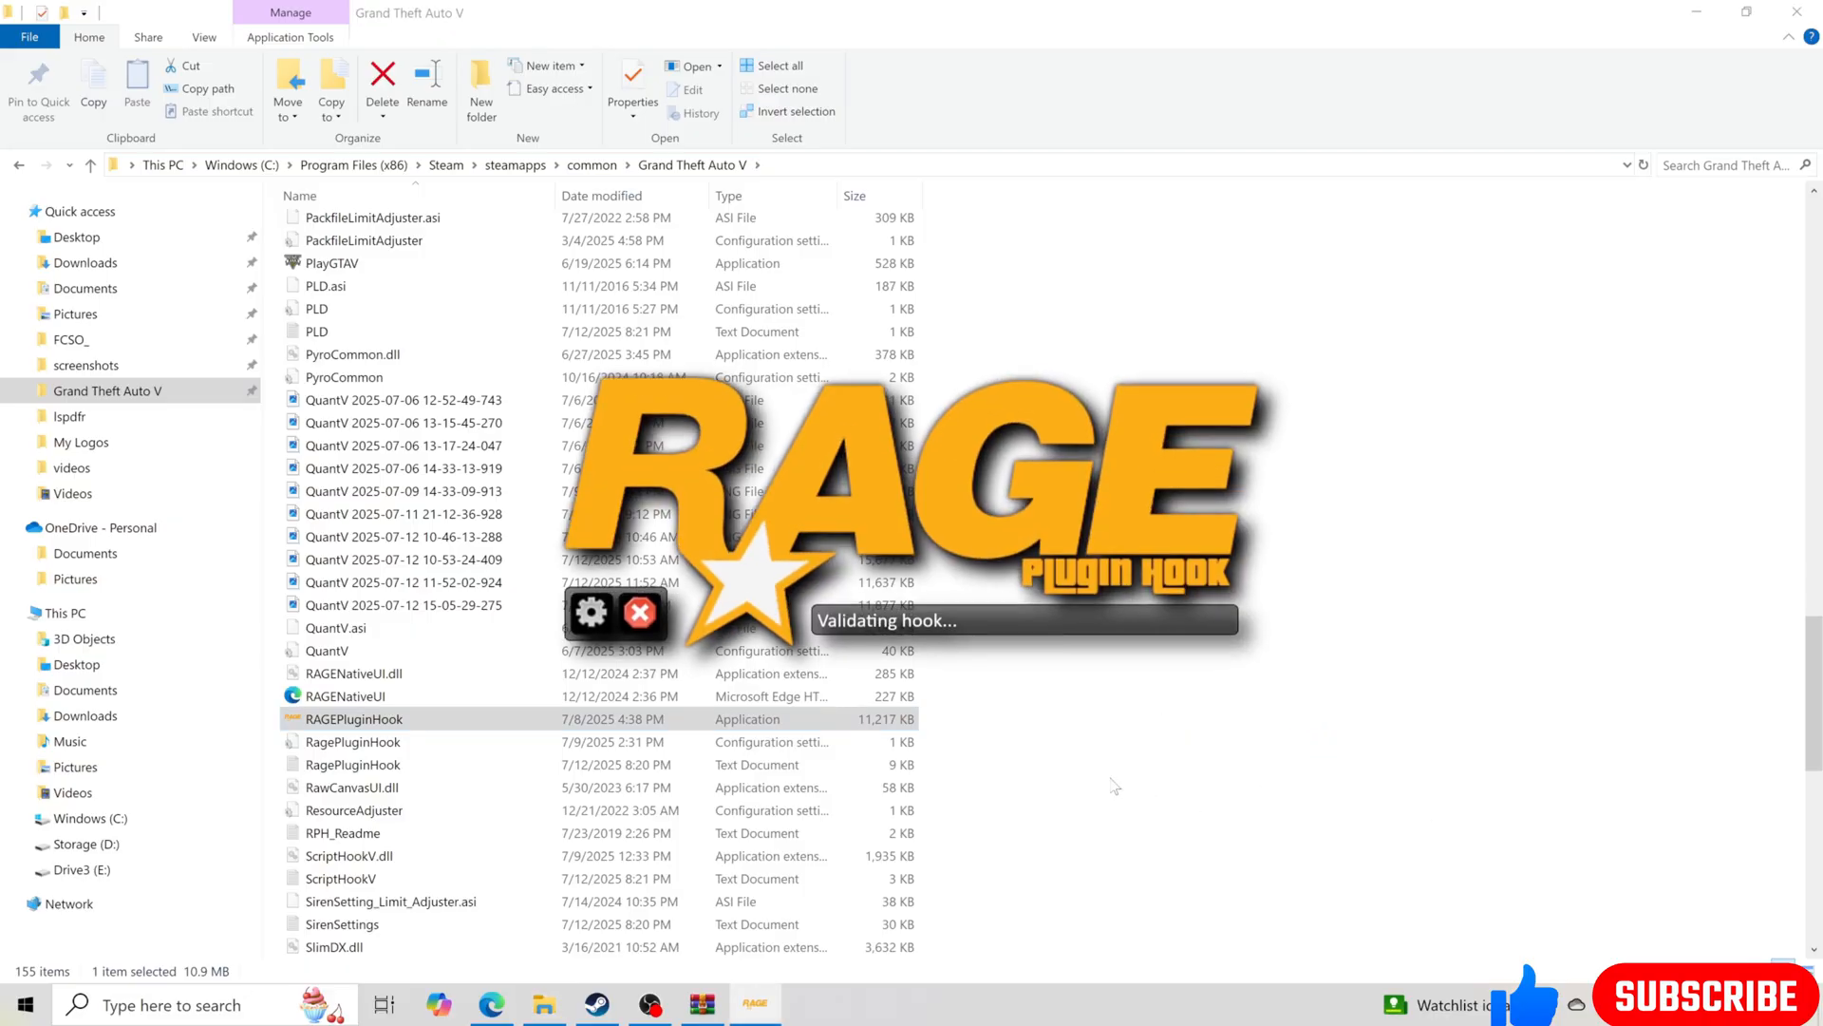
{"action": "mouse_move", "coordinate": [1165, 715]}
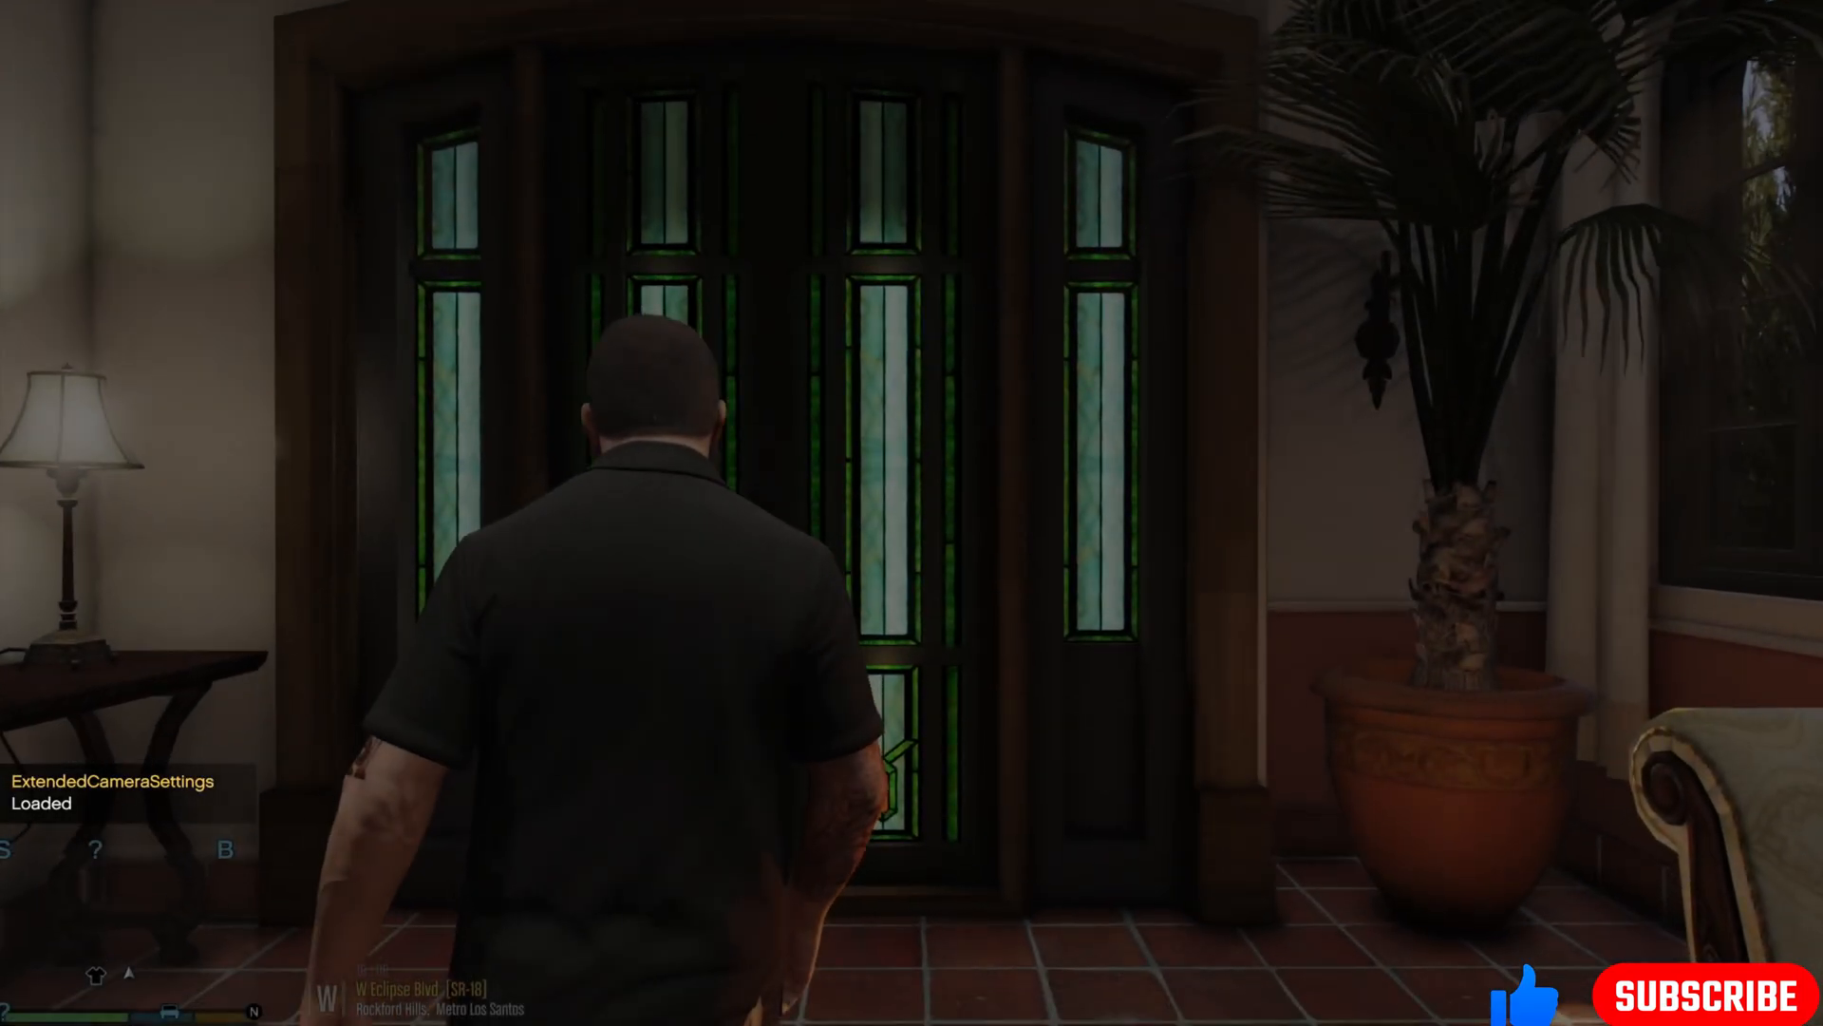
Spawn a Sheriff Cruiser from the trainer's Emergency vehicle list
{"action": "key", "text": "w"}
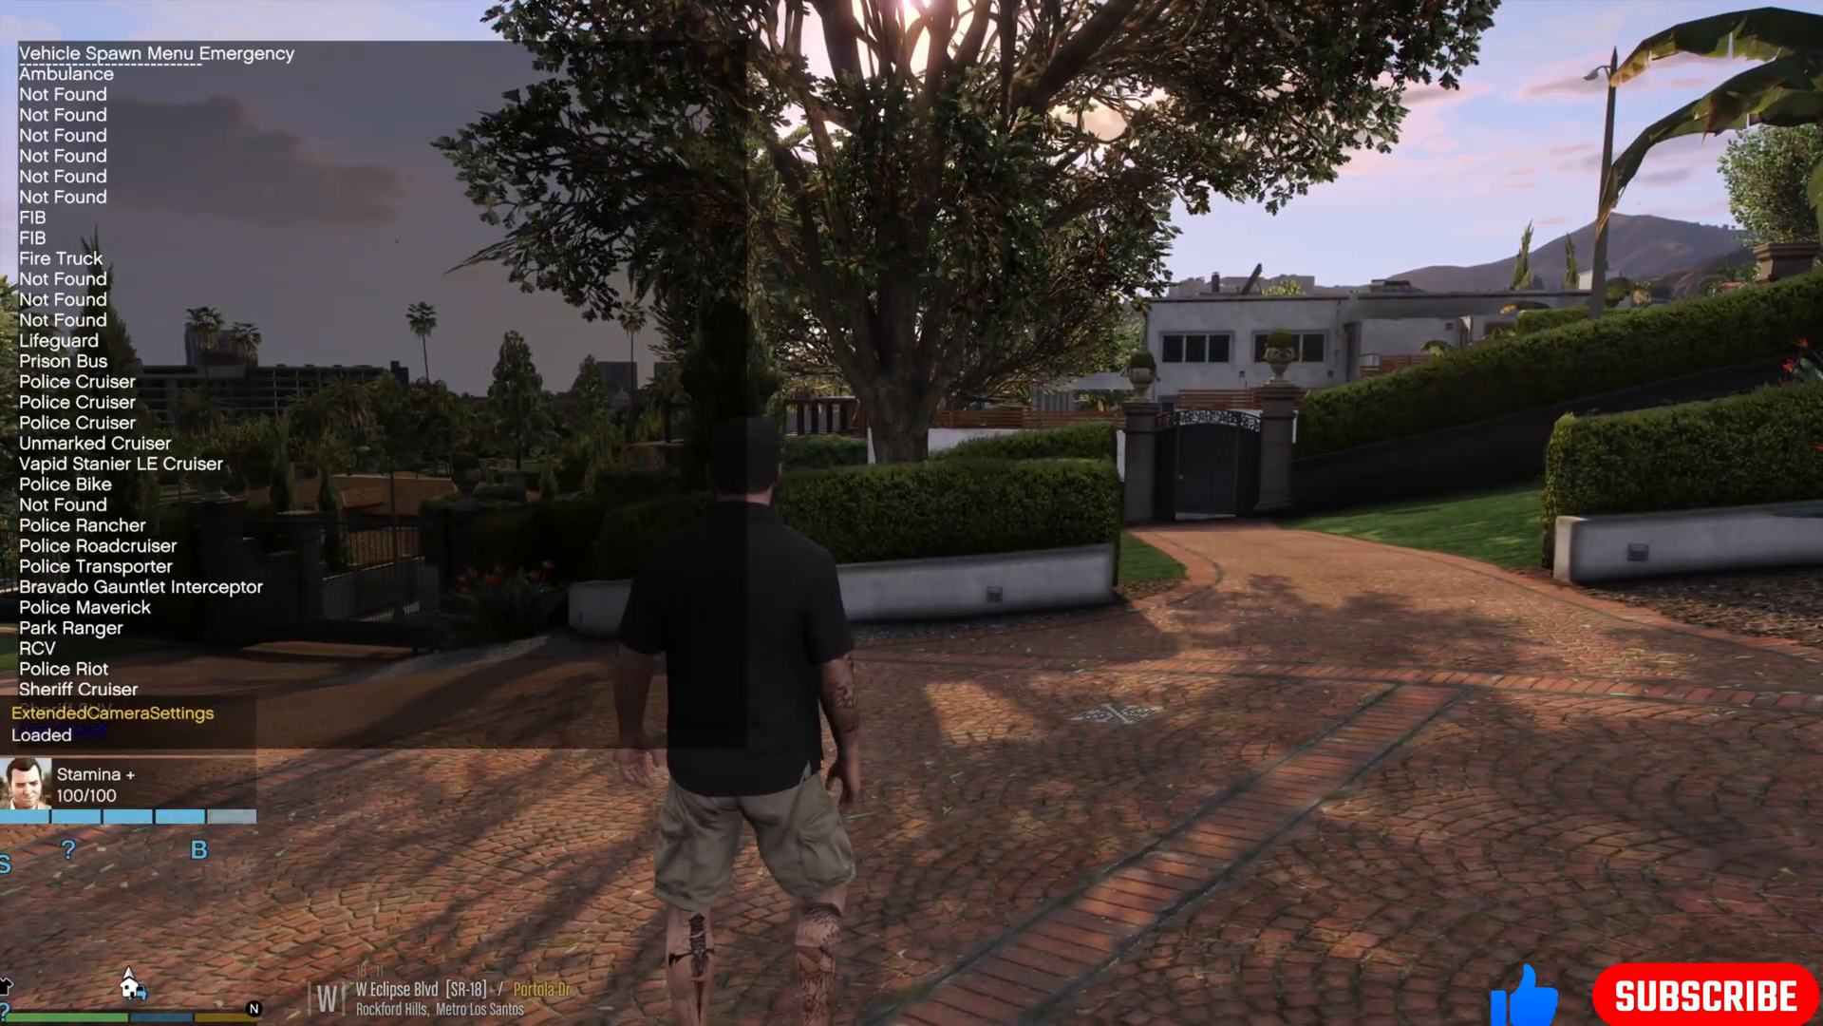
{"action": "left_click", "coordinate": [77, 689]}
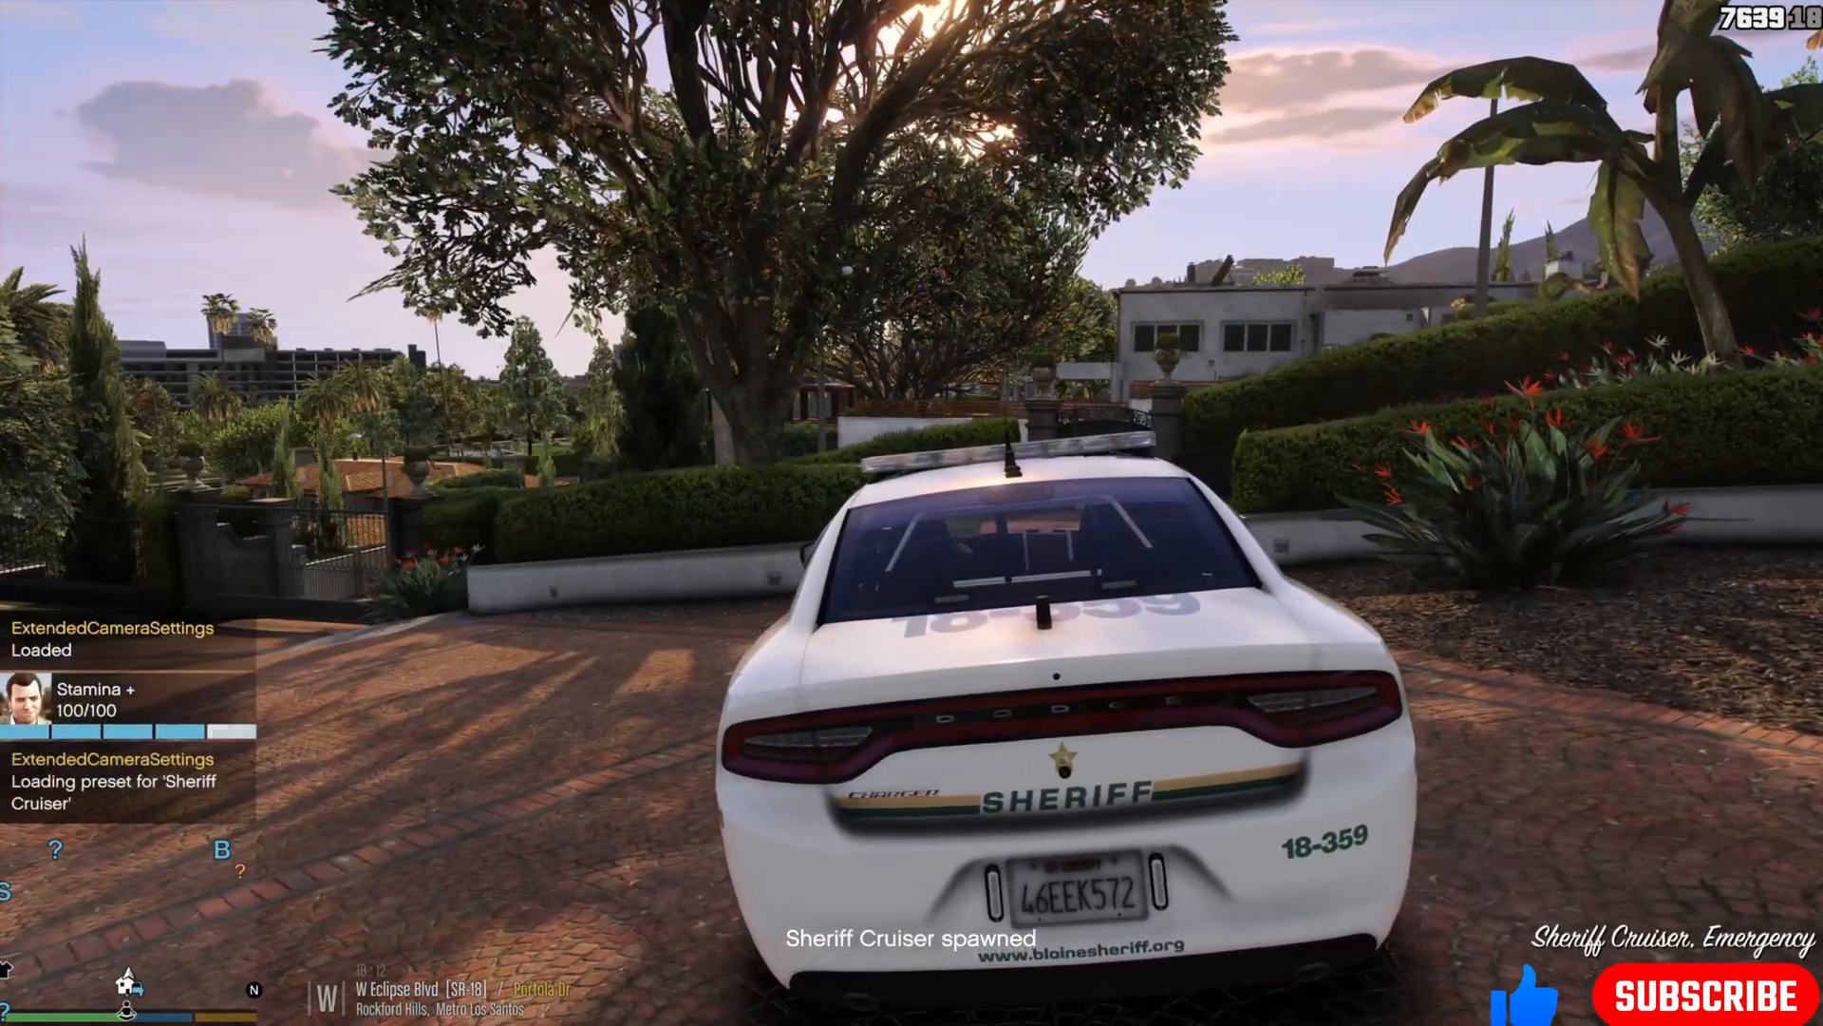